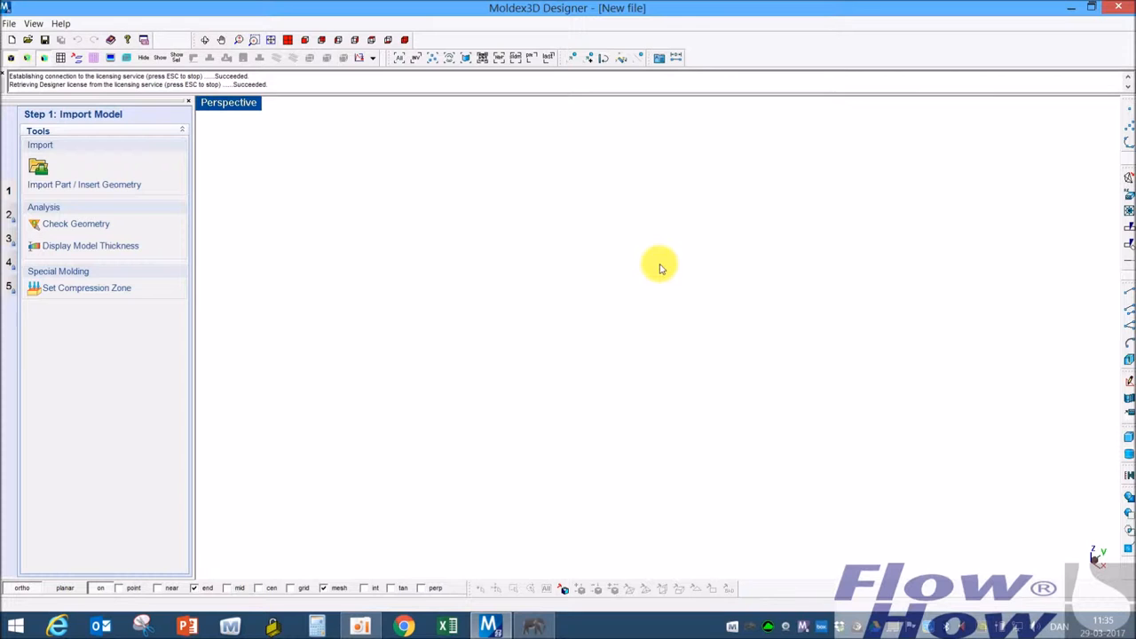
mouse_move(430, 233)
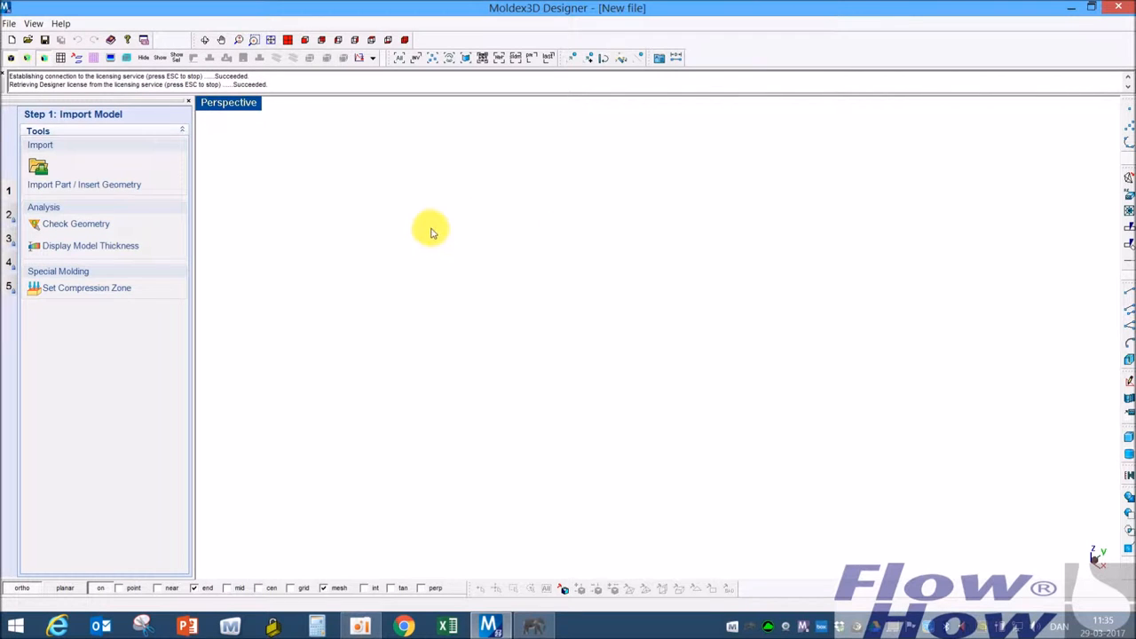
Import Cavity.stp and Part_insert_steel.stp together as the model geometry
click(39, 167)
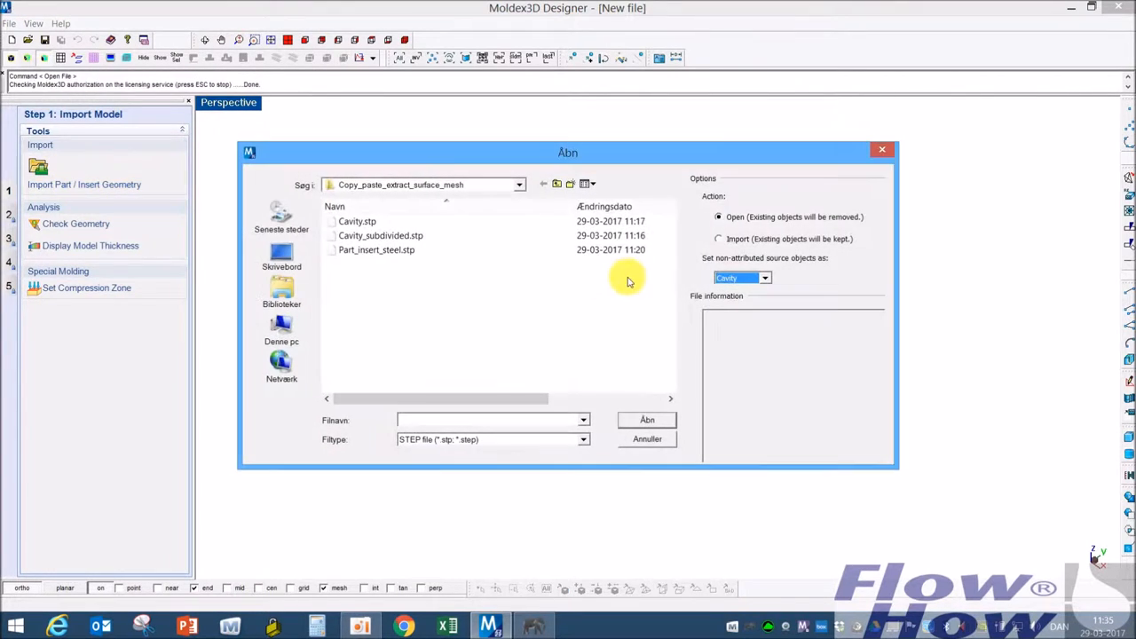
click(380, 234)
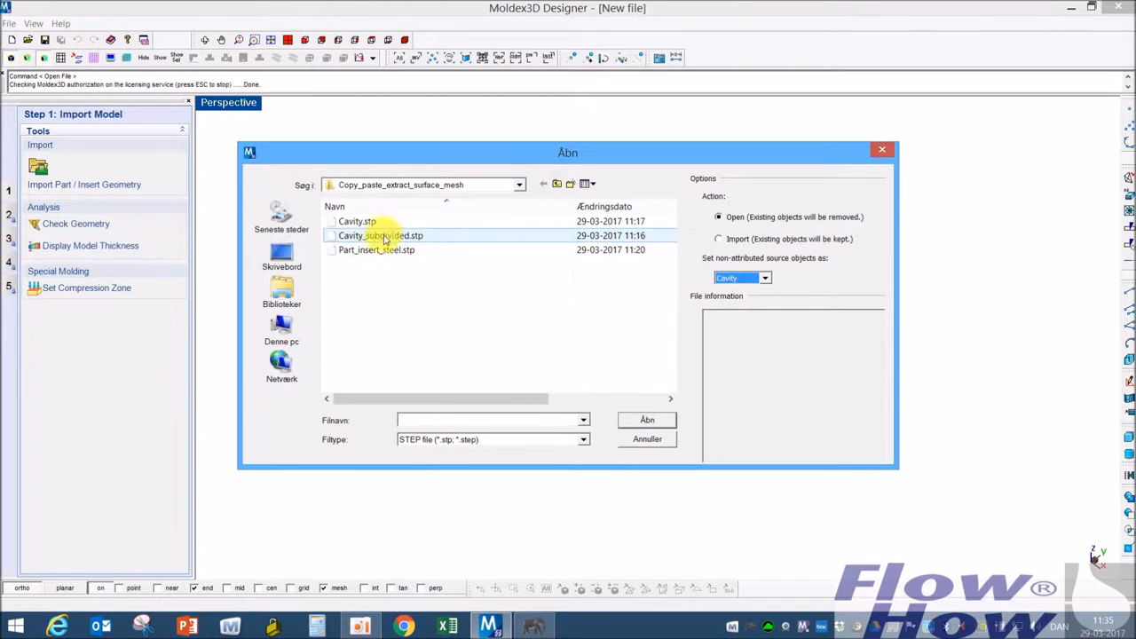
click(357, 220)
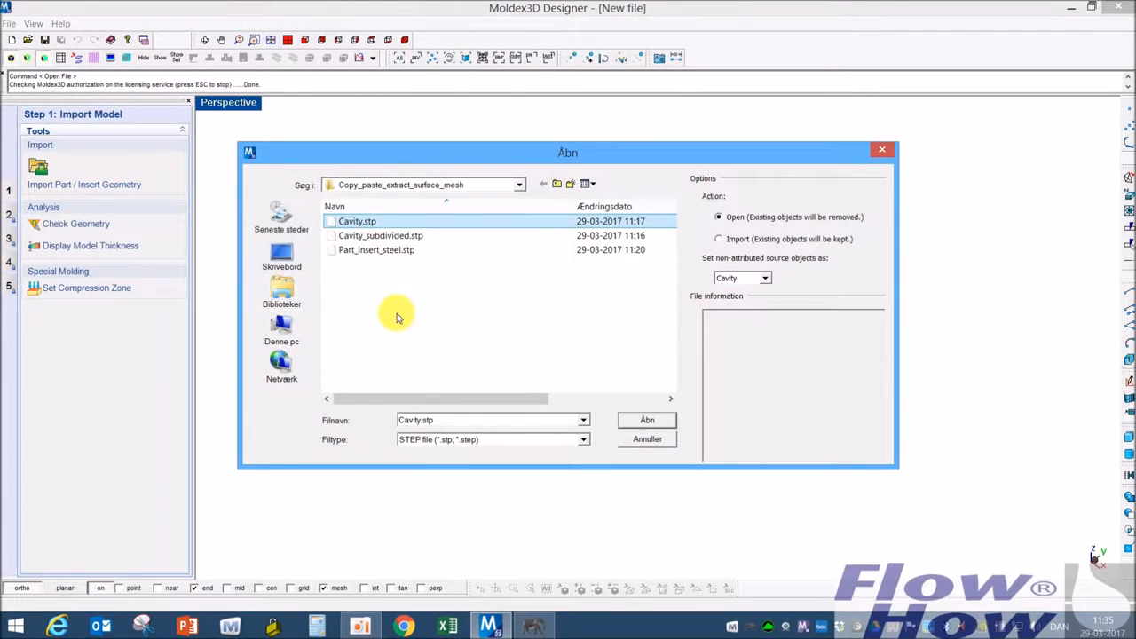
click(376, 248)
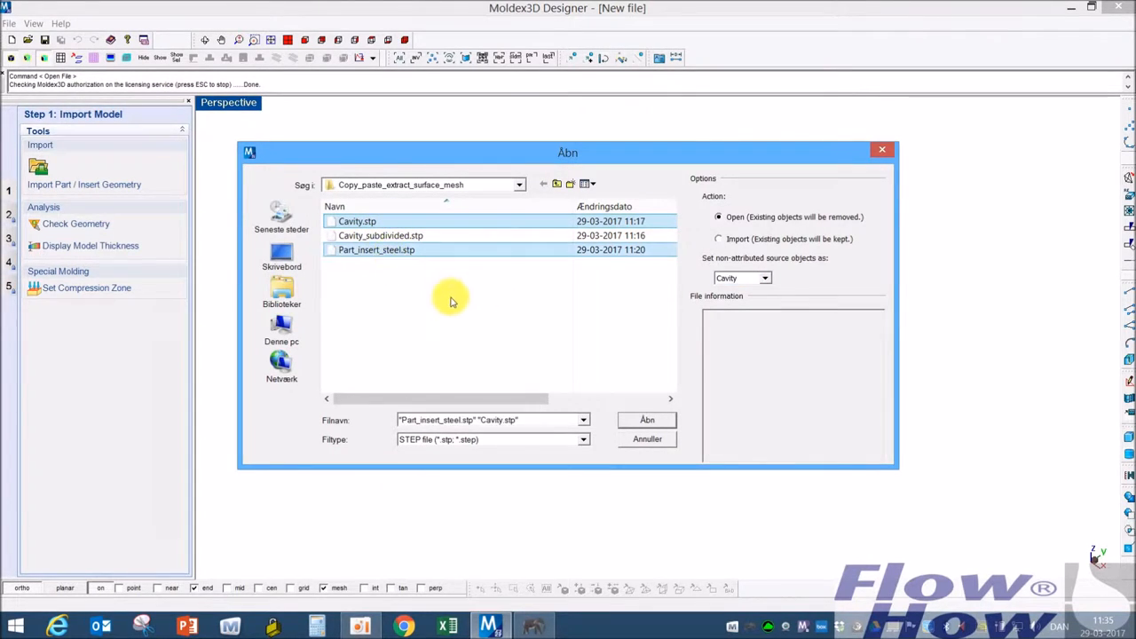
mouse_move(648, 419)
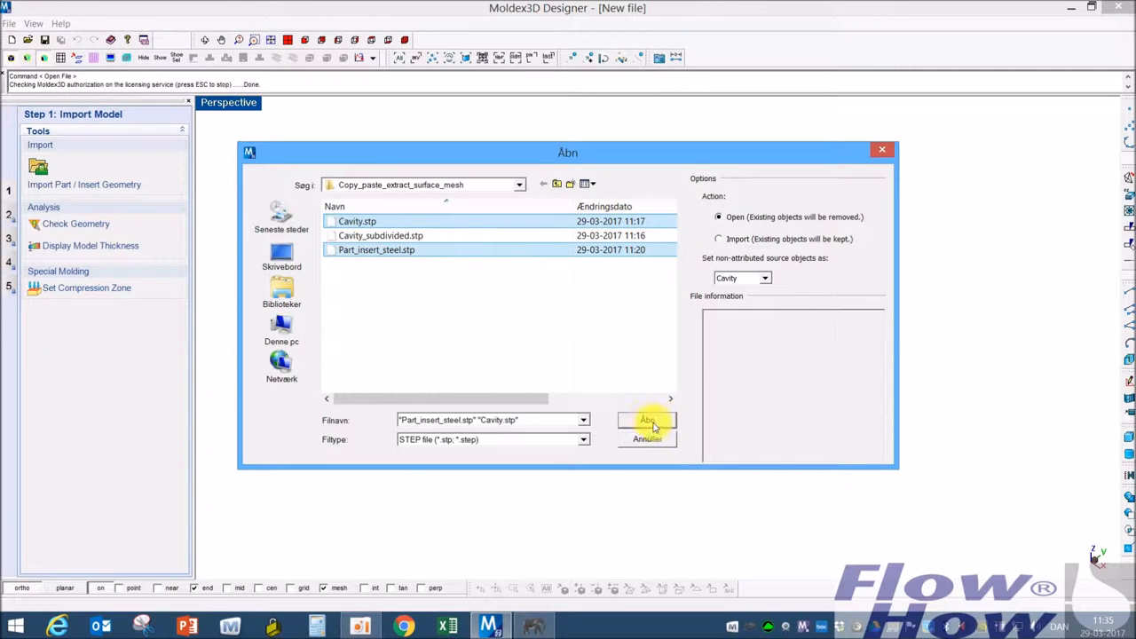
click(645, 419)
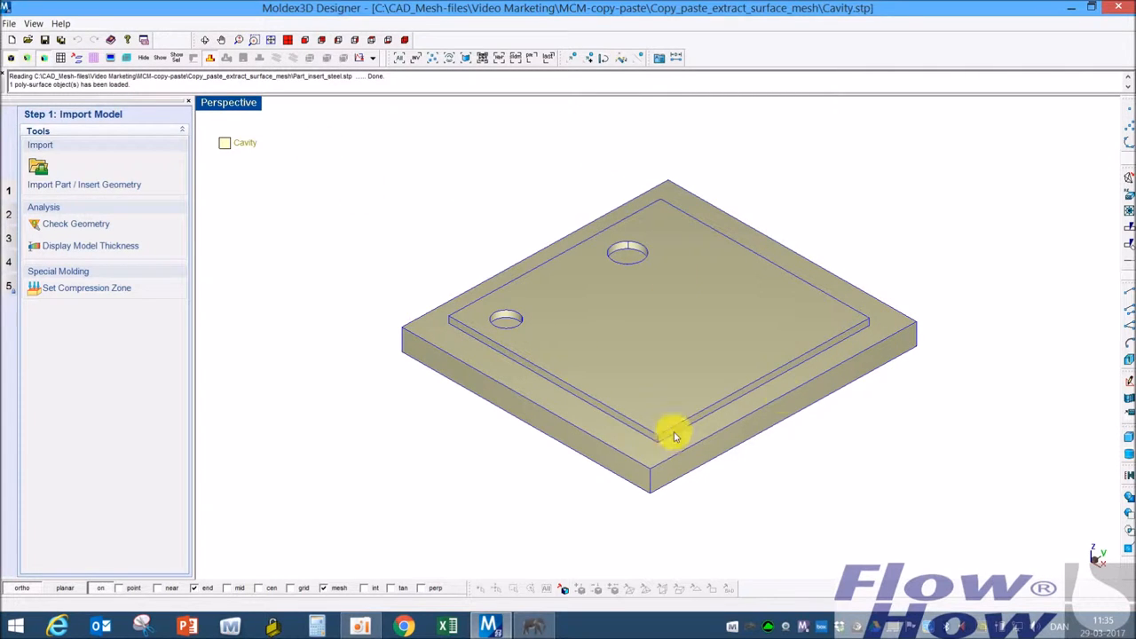
Assign the outer block as a Part insert with a new orange 'steel' material group
click(660, 57)
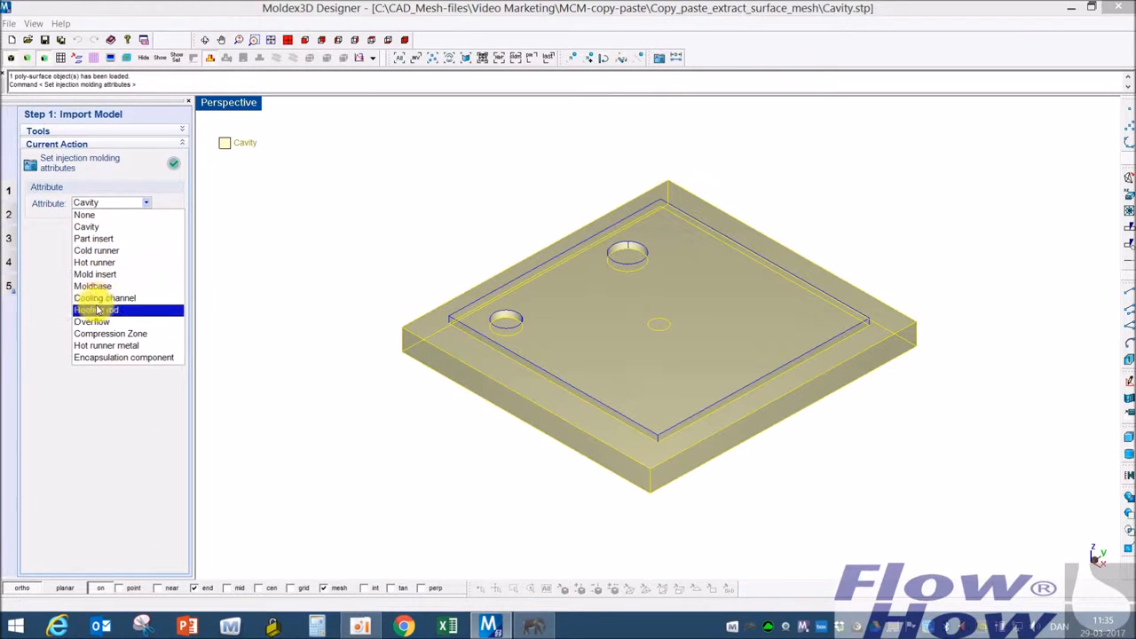
click(92, 238)
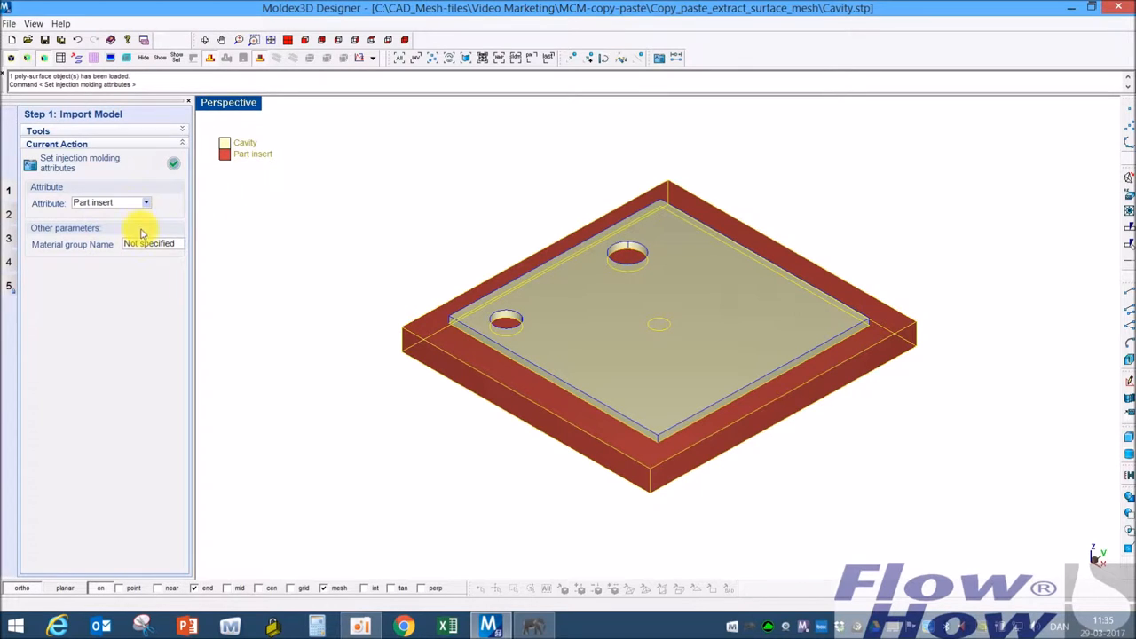
click(132, 245)
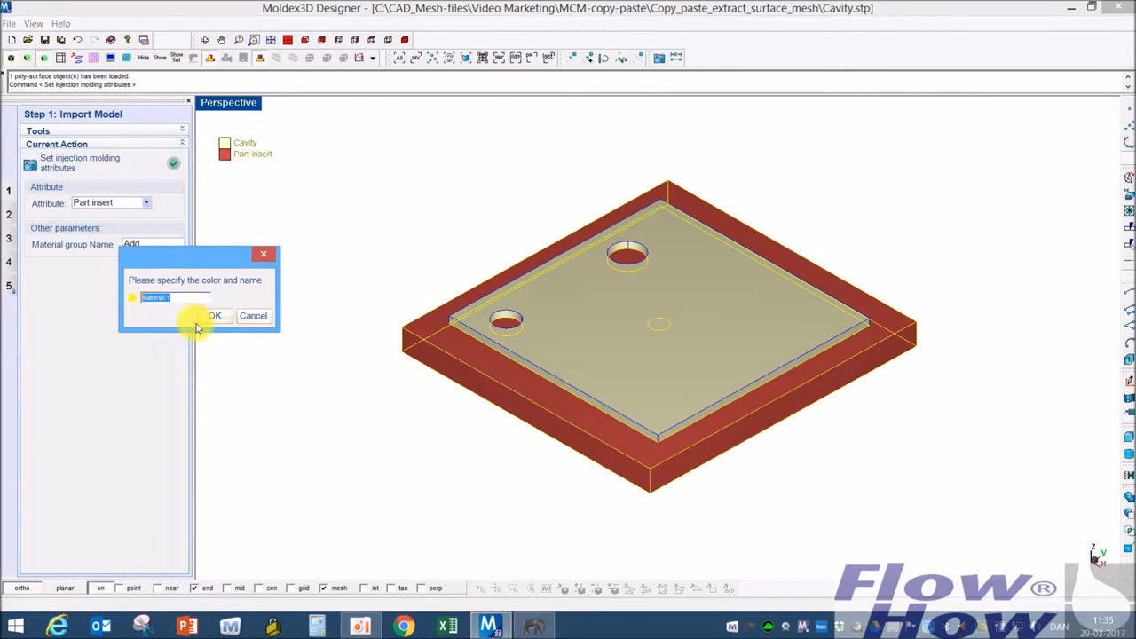
text(ste)
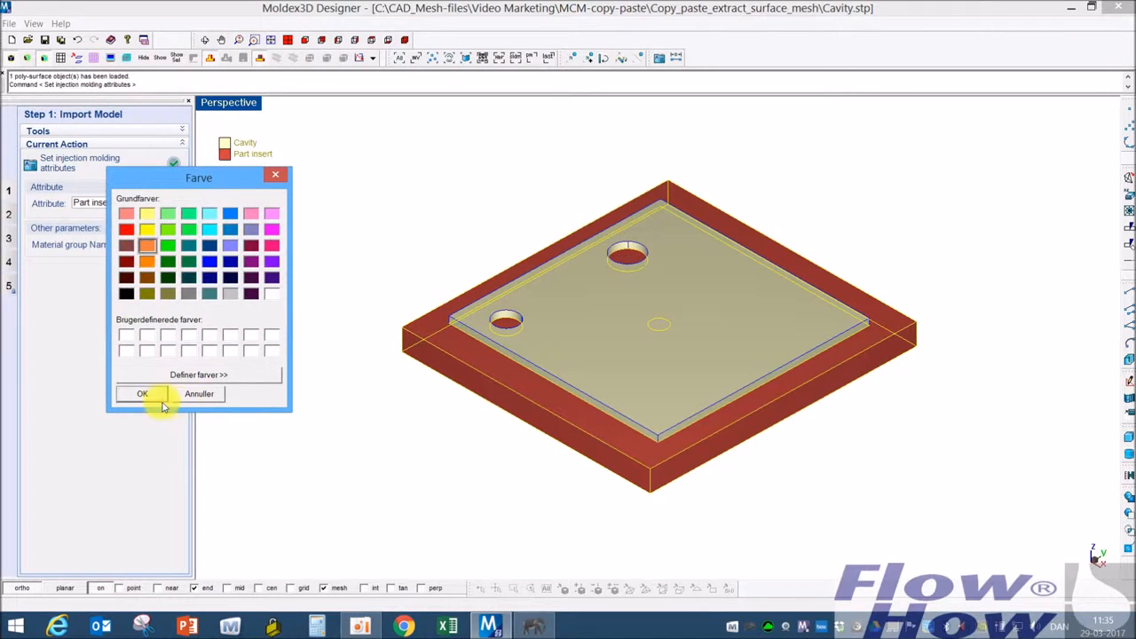
click(142, 394)
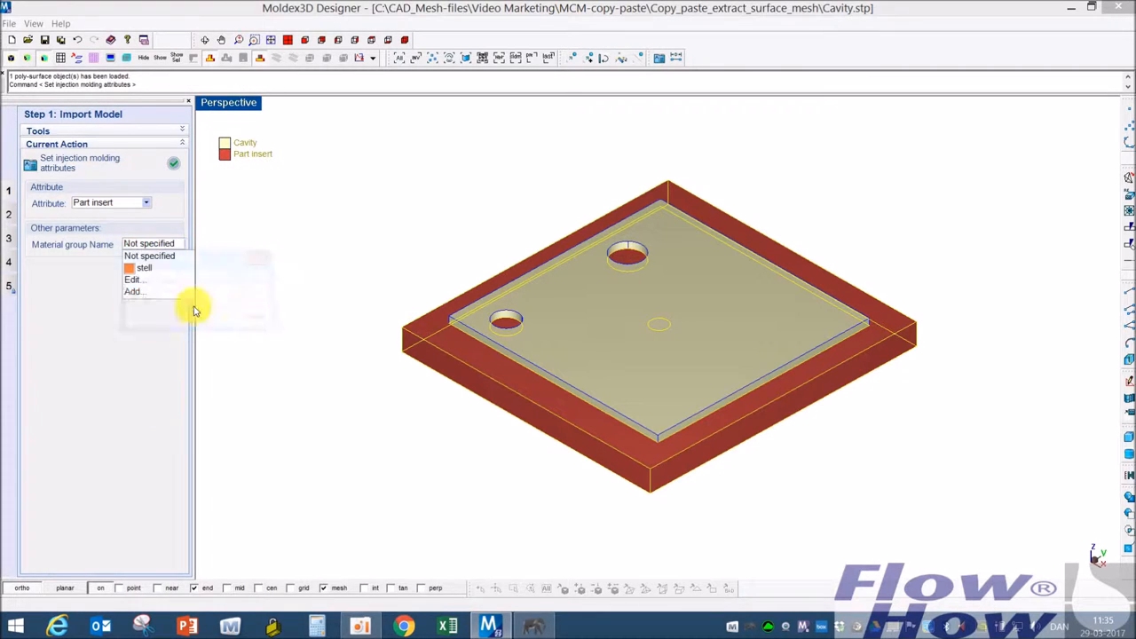
click(142, 266)
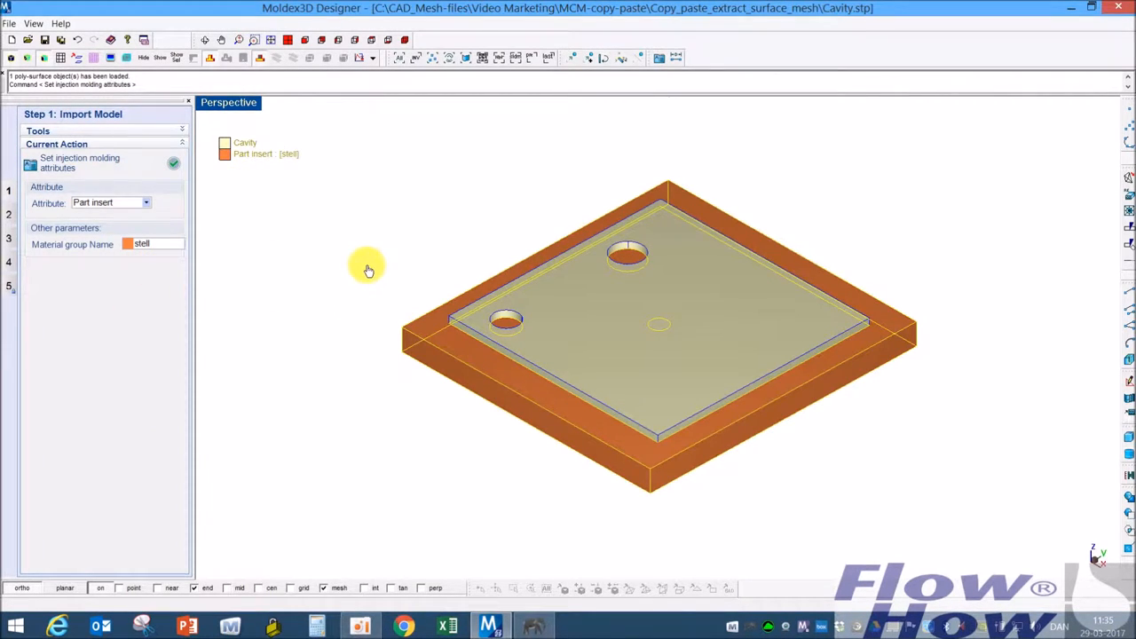
click(173, 163)
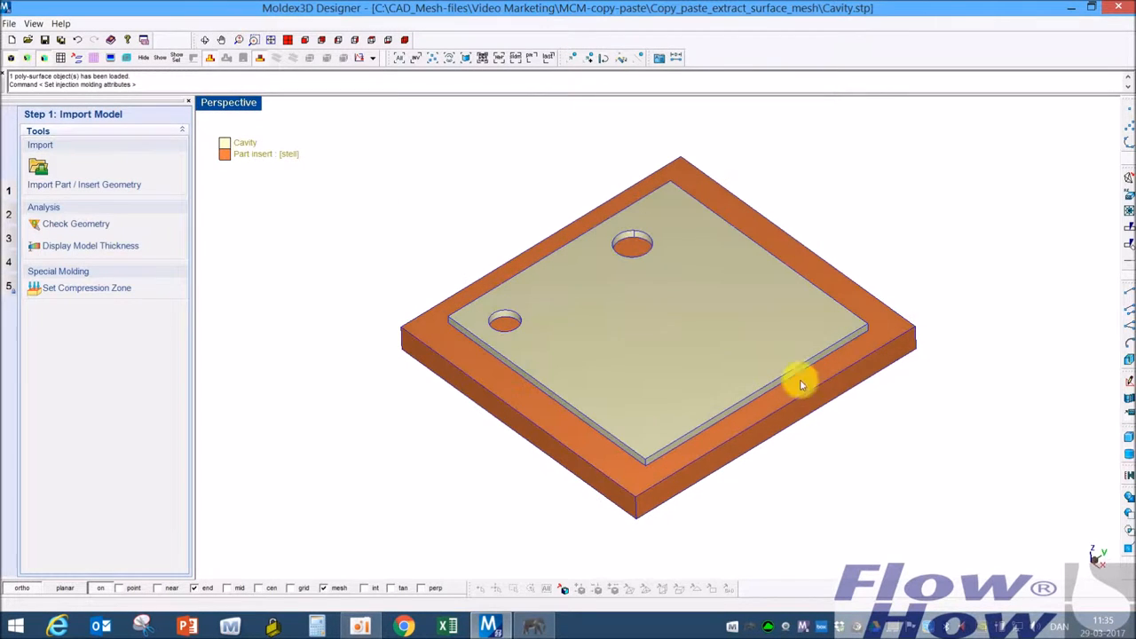
Orbit the model to inspect the steel insert from several angles
drag(798, 384, 749, 316)
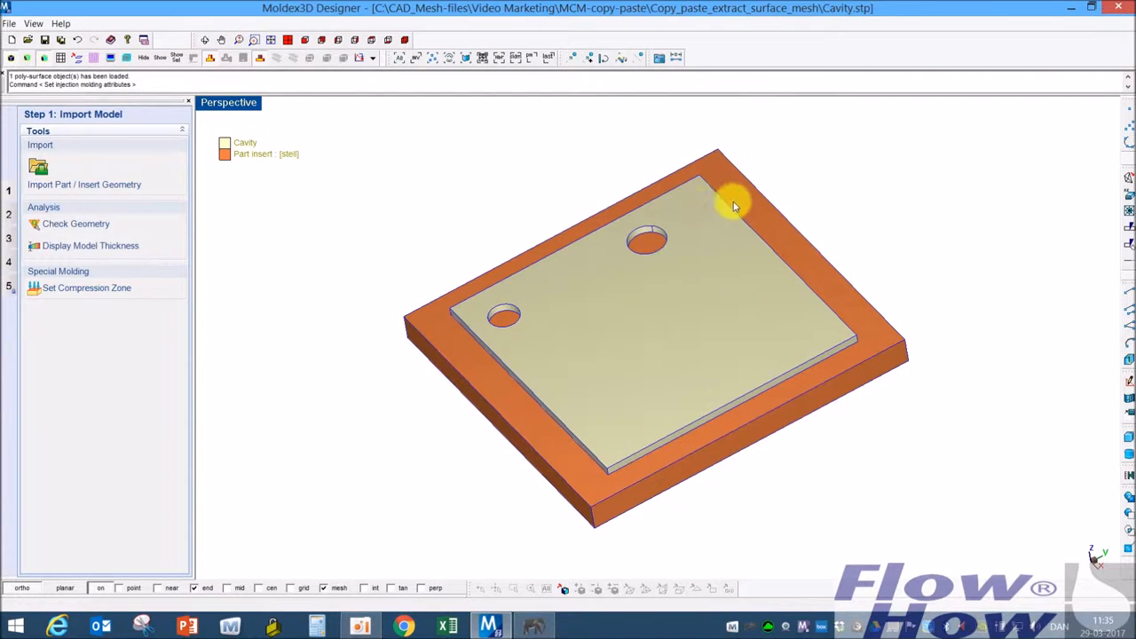
mouse_move(731, 258)
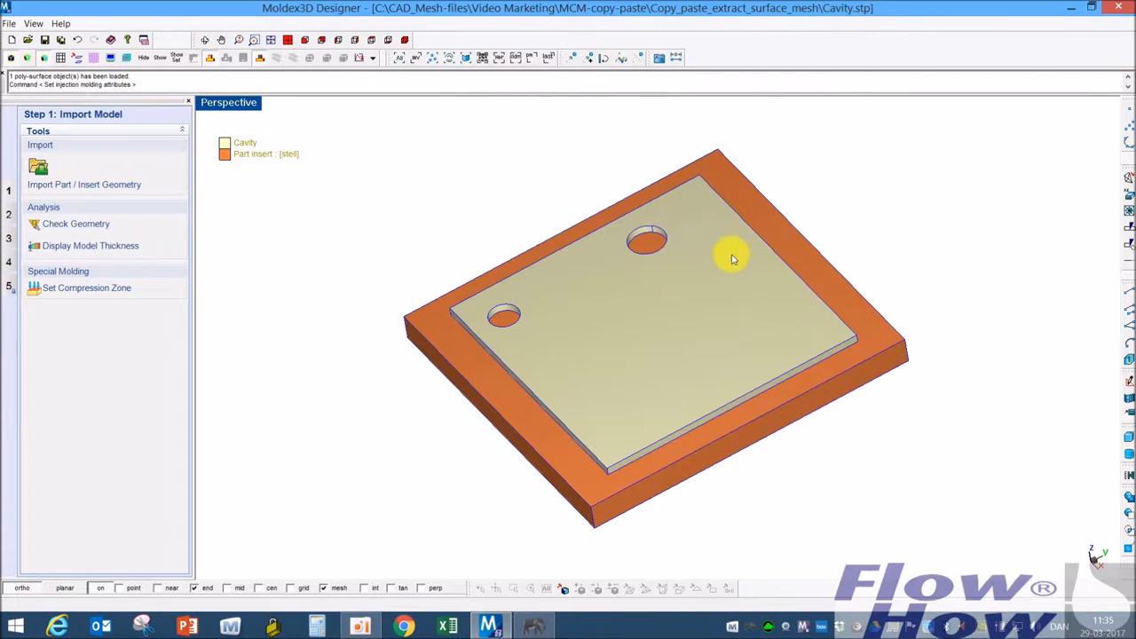
mouse_move(685, 257)
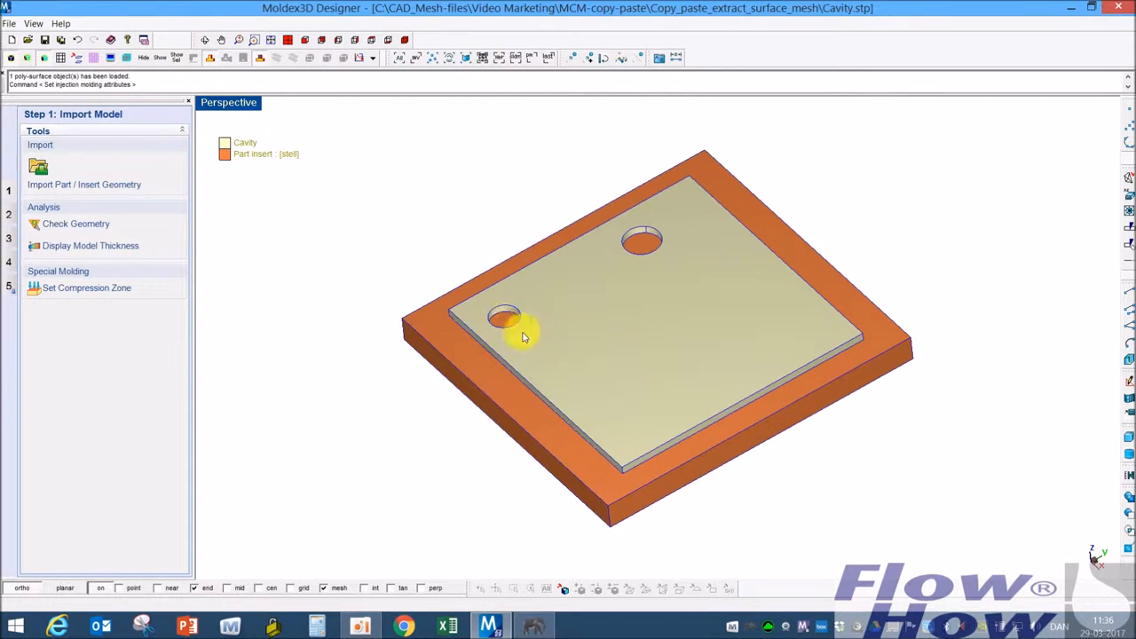
mouse_move(500, 192)
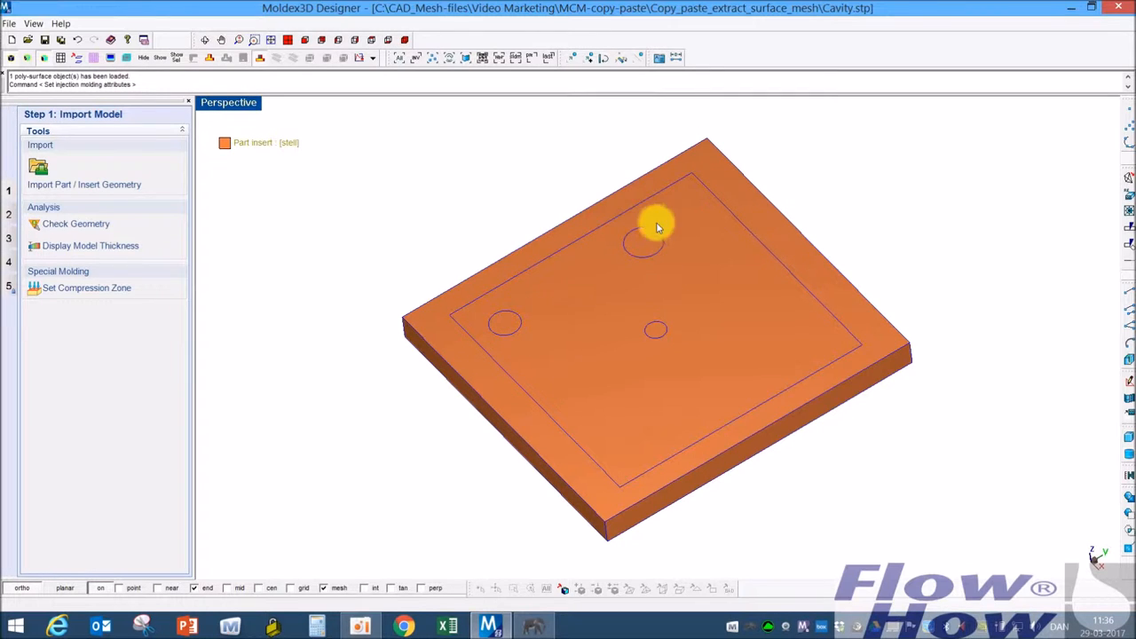
mouse_move(553, 415)
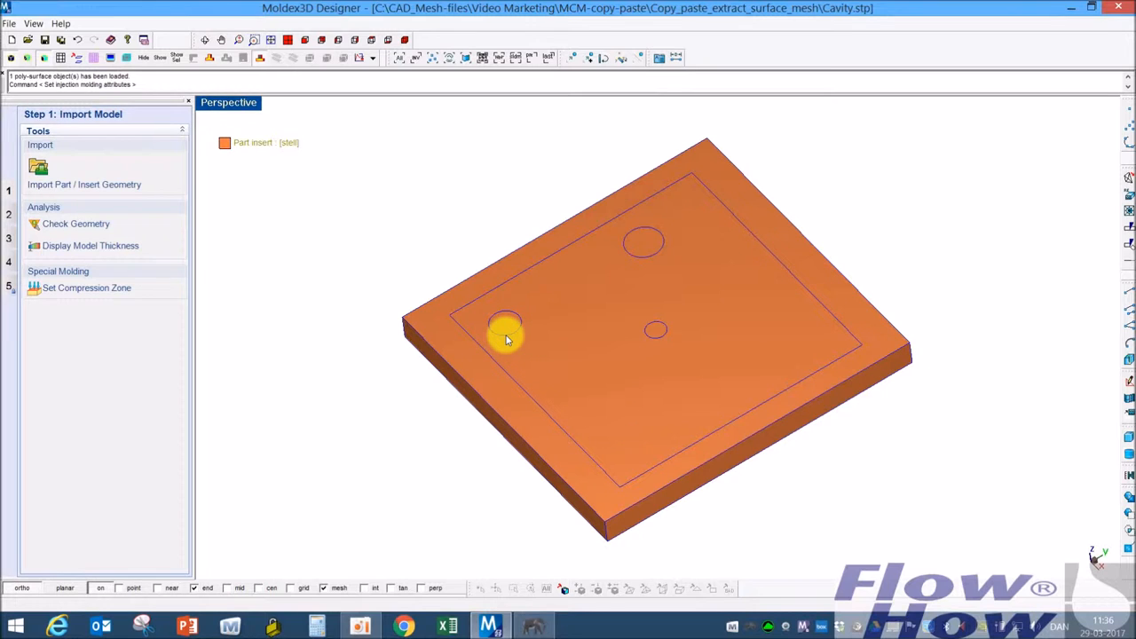
mouse_move(589, 372)
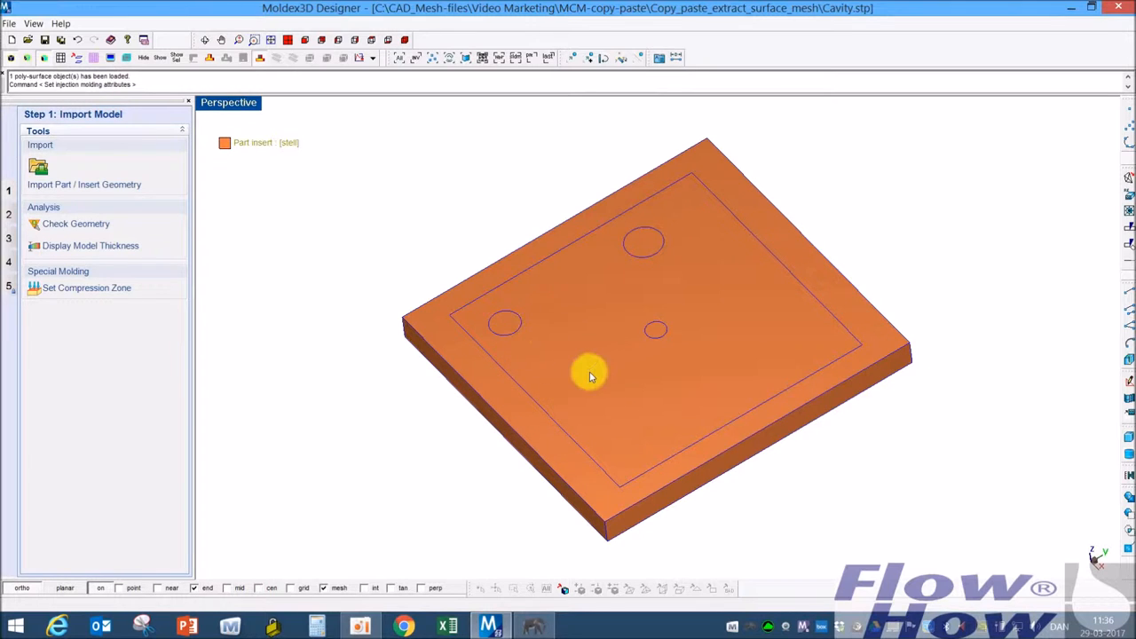
drag(589, 373, 638, 362)
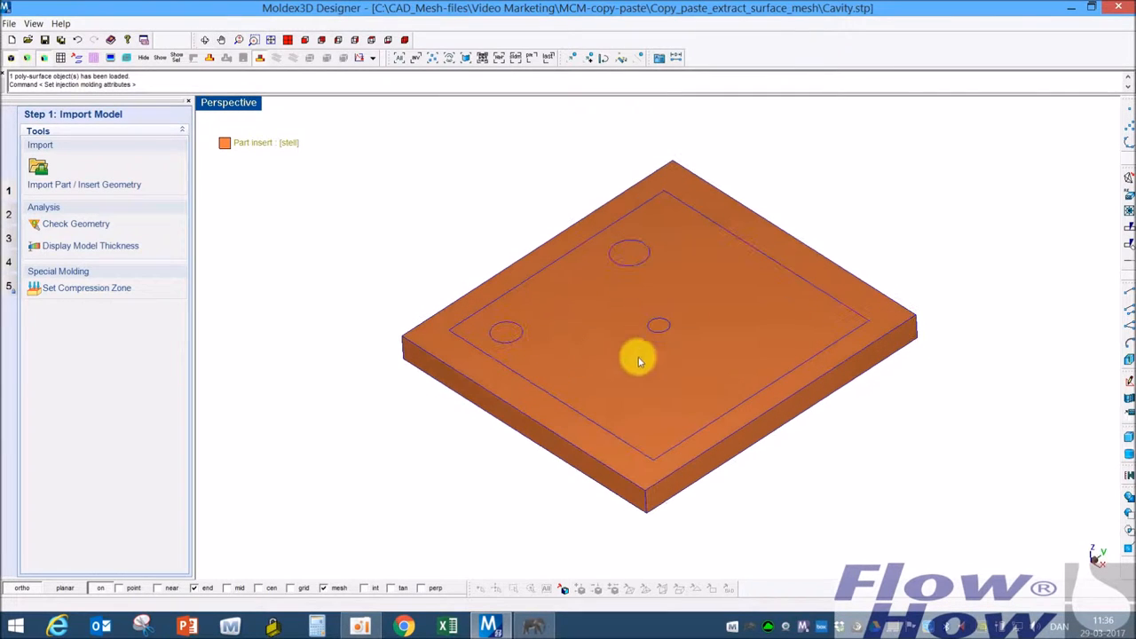
mouse_move(710, 387)
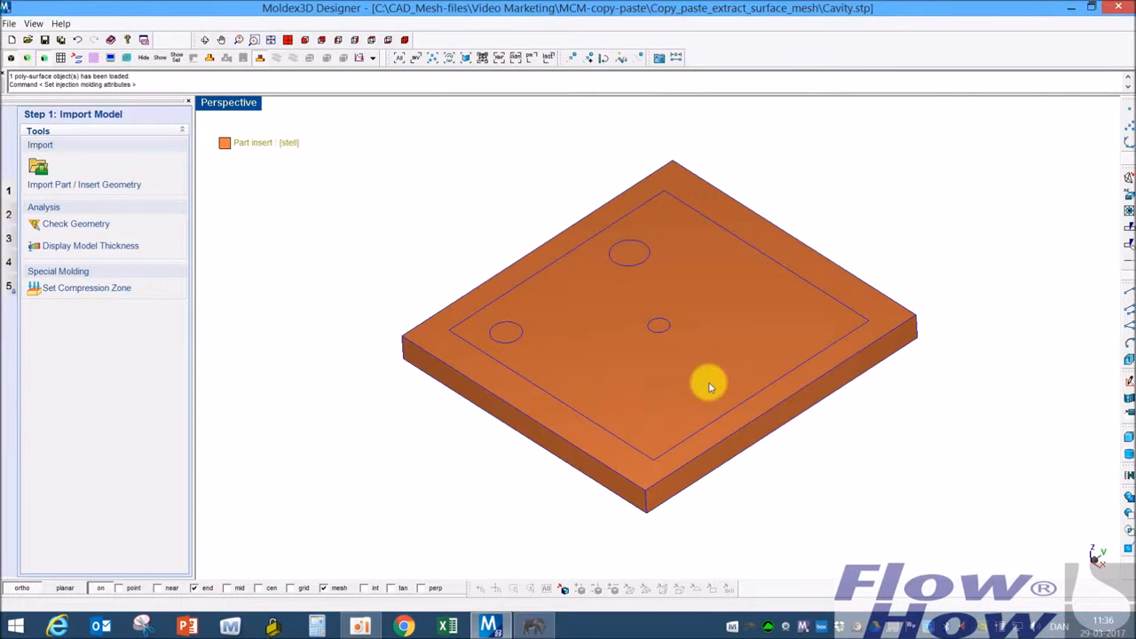
mouse_move(514, 328)
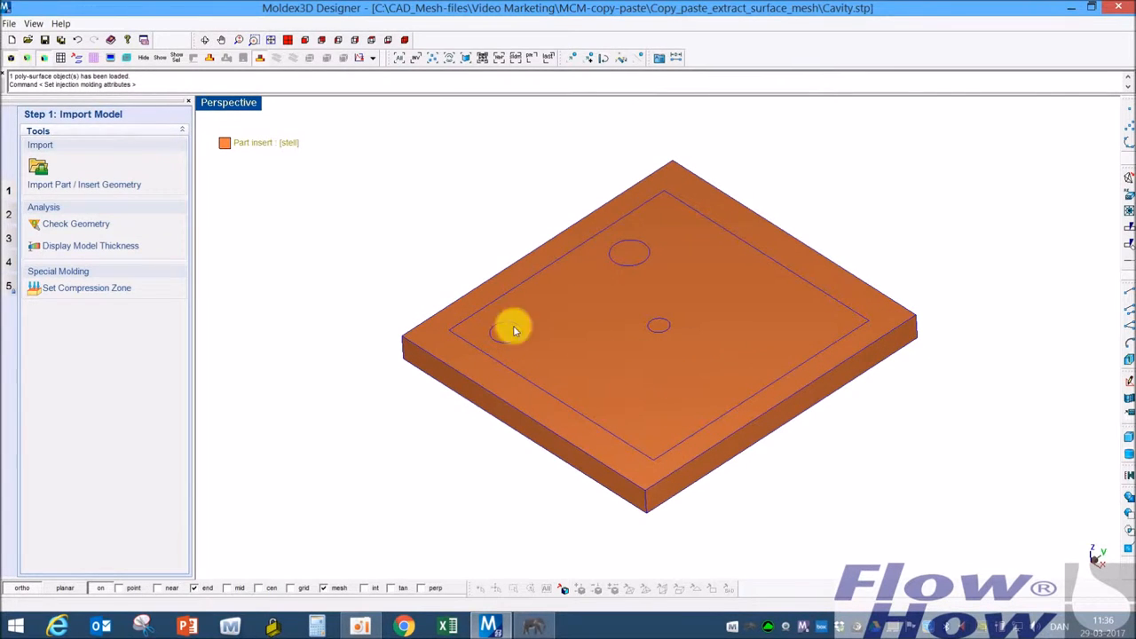
mouse_move(337, 249)
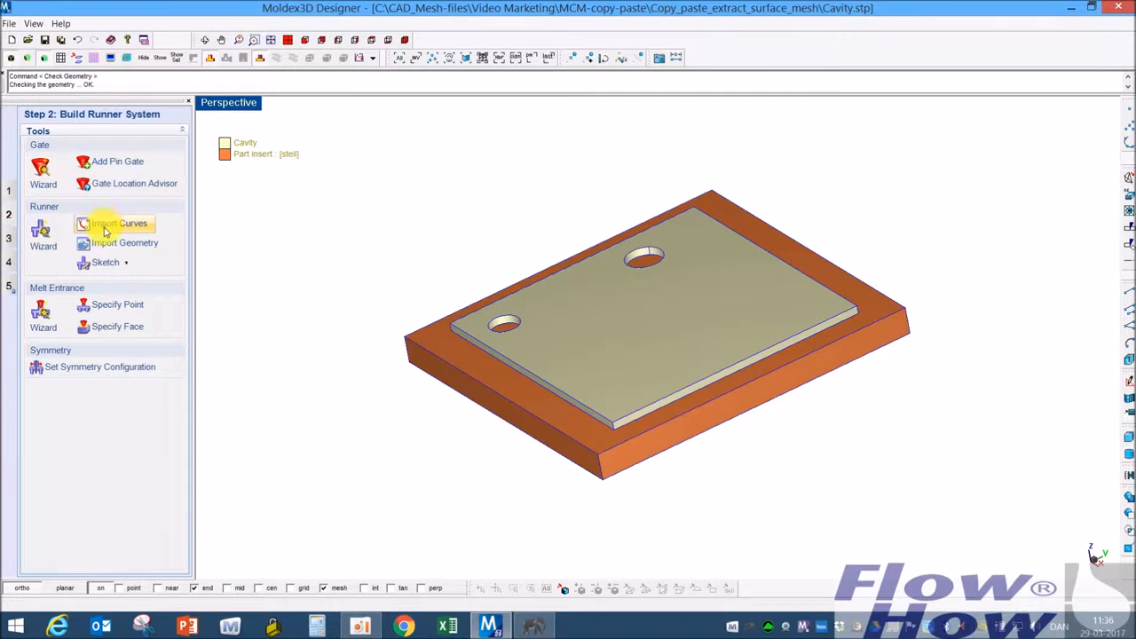
Import the runner curve as a circular cold runner D=1.5 with melt entrance at its top end
click(119, 223)
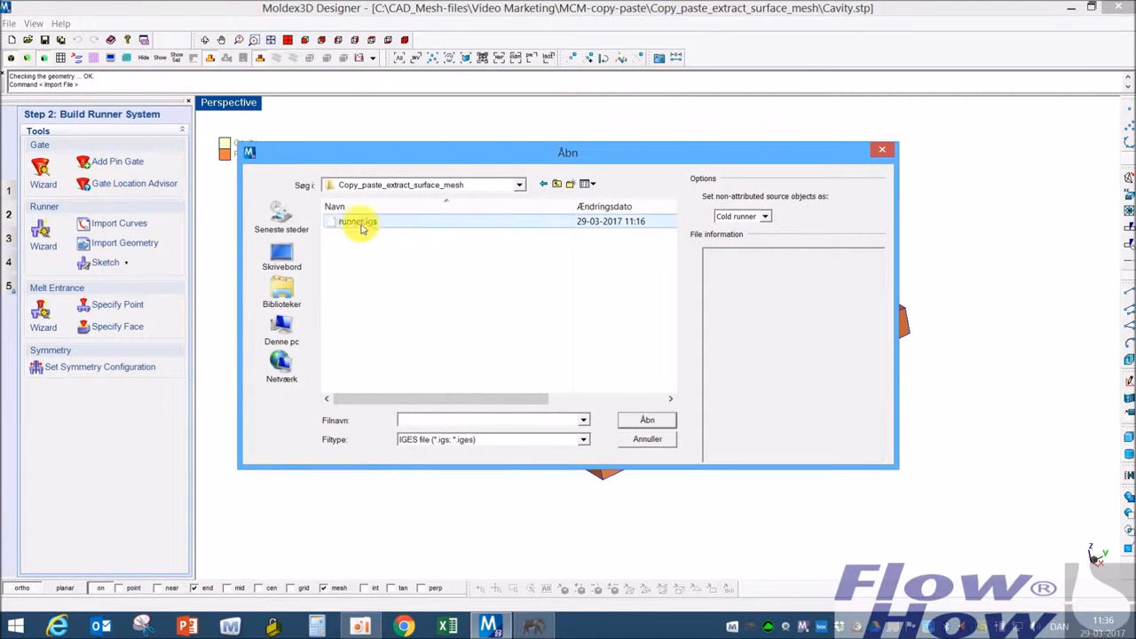
click(646, 419)
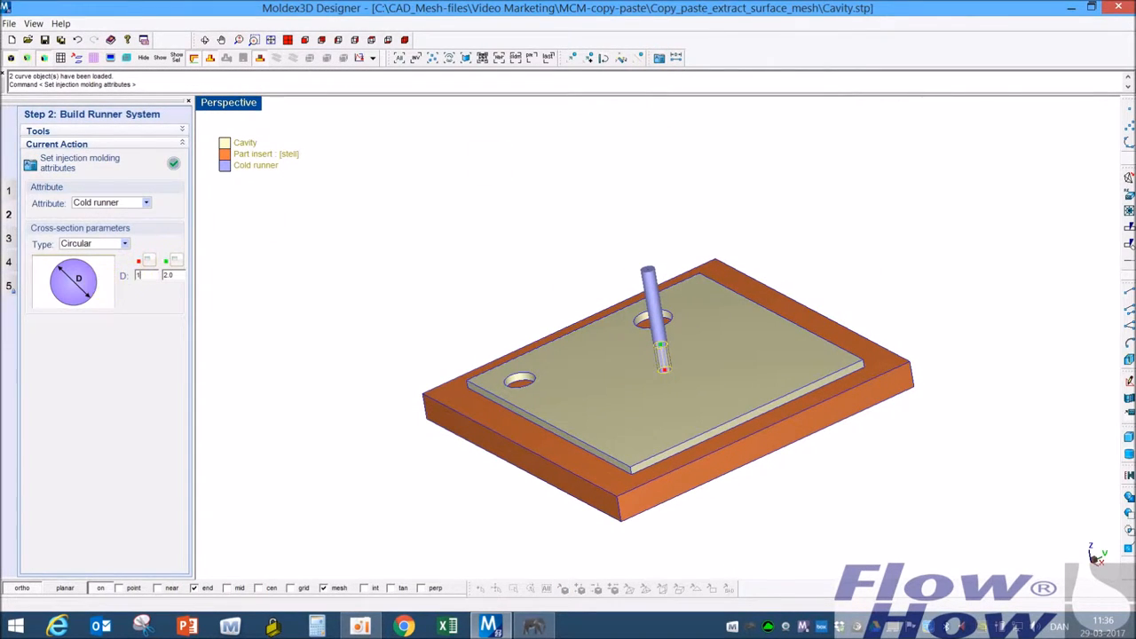
text(1.5)
click(172, 275)
text(4)
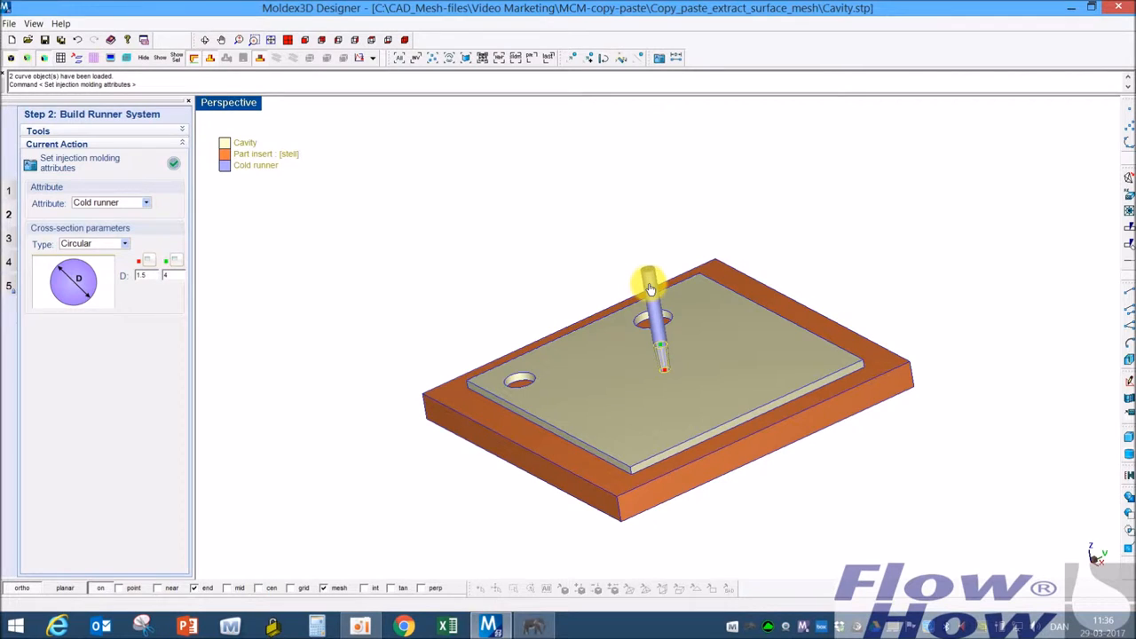
click(649, 287)
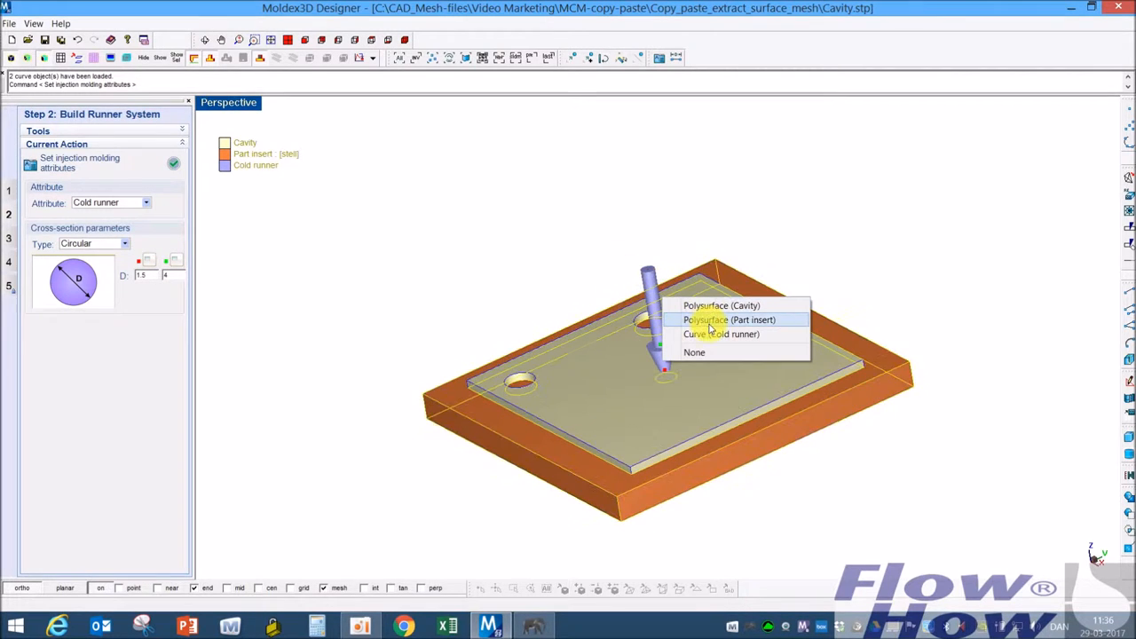
click(727, 319)
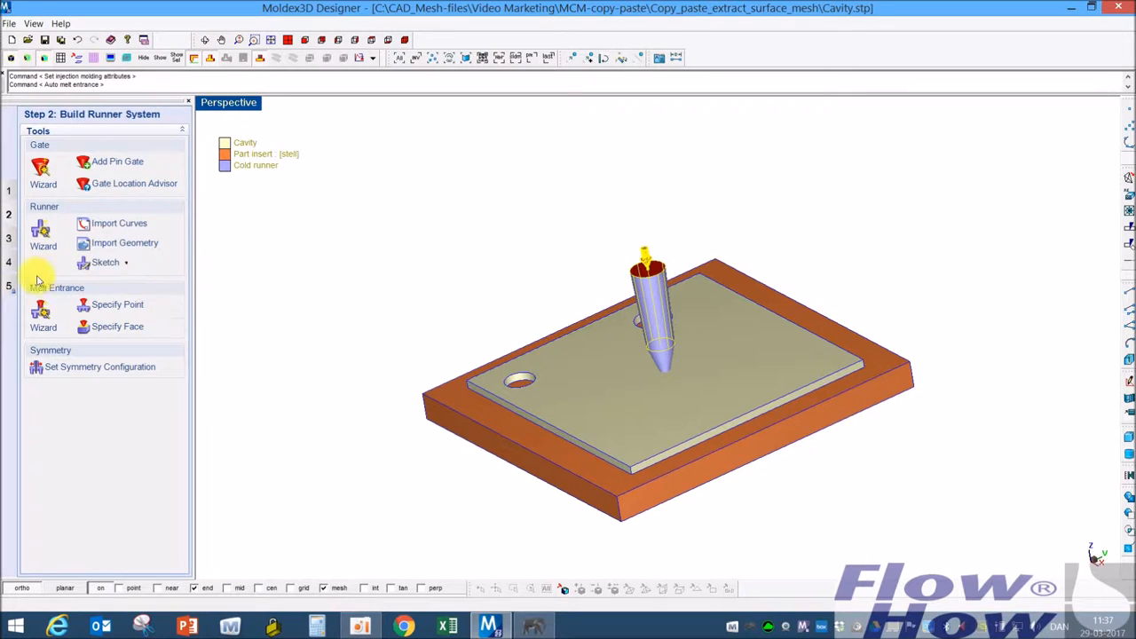
mouse_move(9, 269)
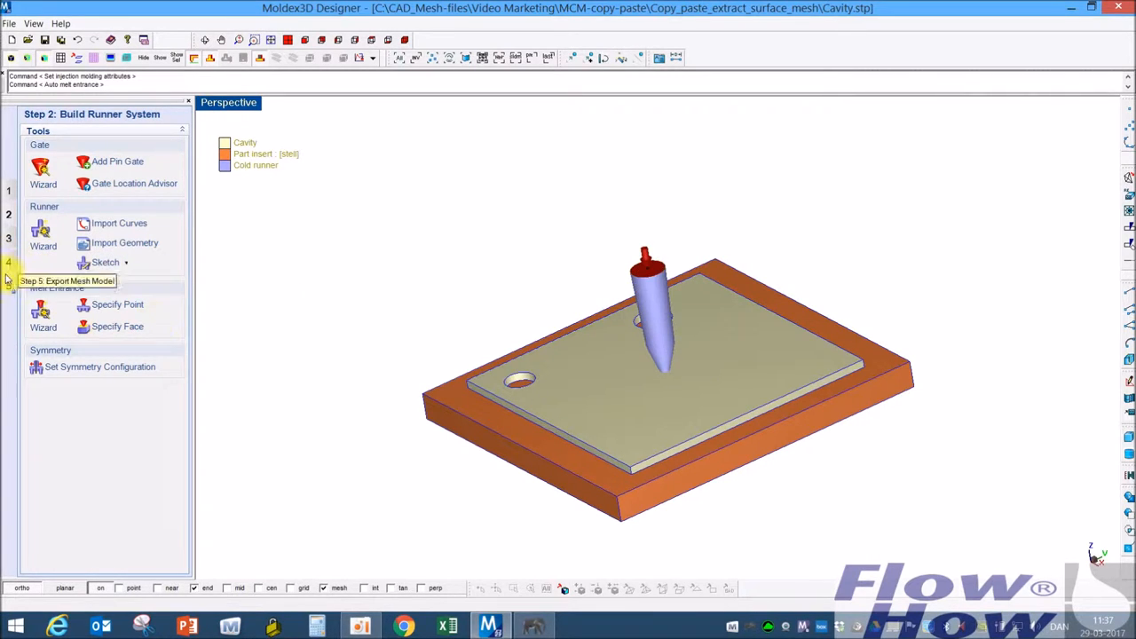
Set the global node seeding mesh size to 1, estimating about 17,844 elements
click(9, 261)
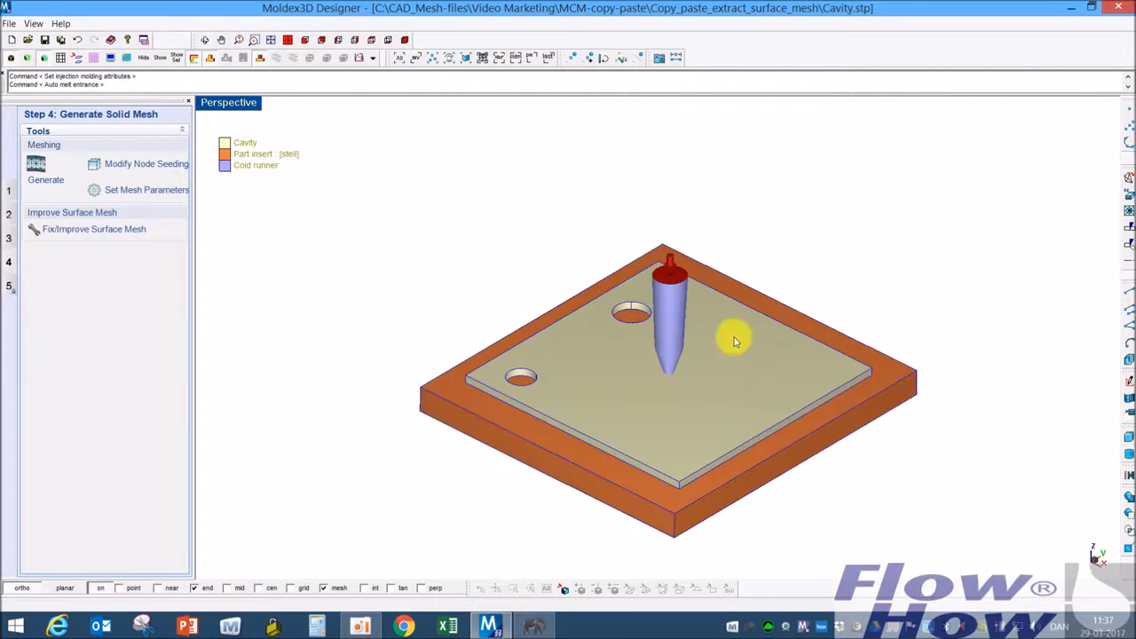
drag(735, 340, 665, 376)
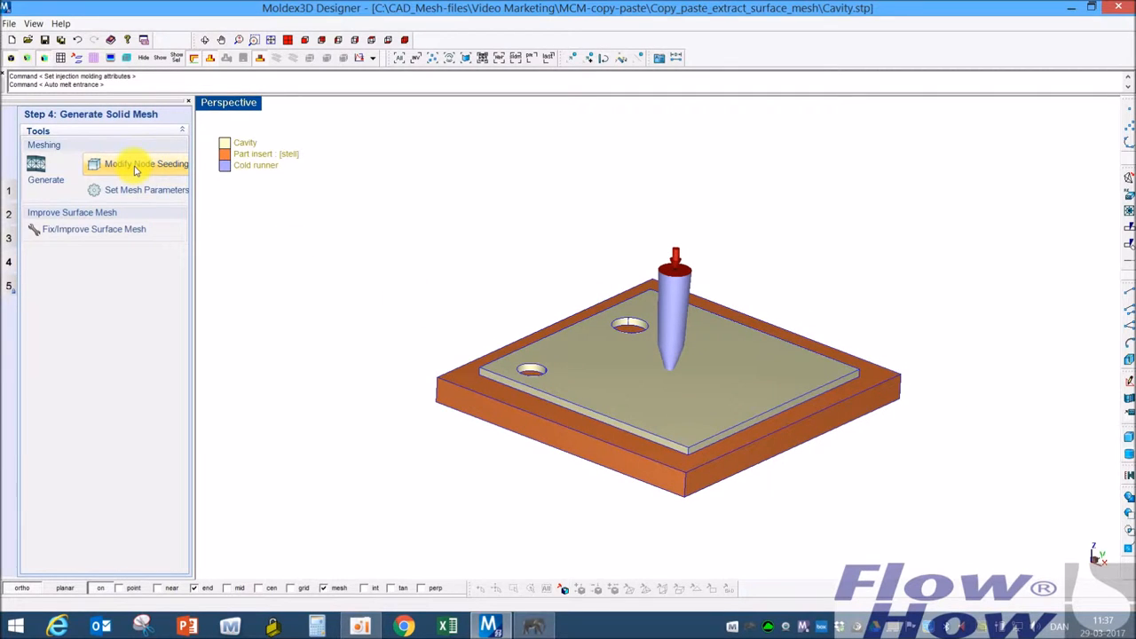
click(145, 164)
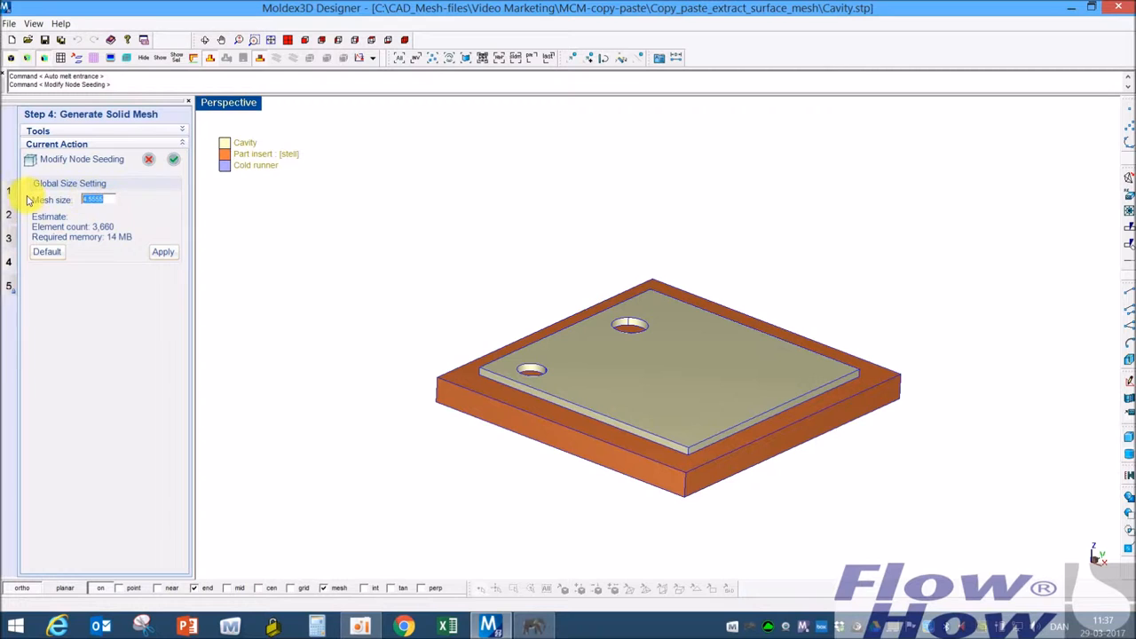
text(1)
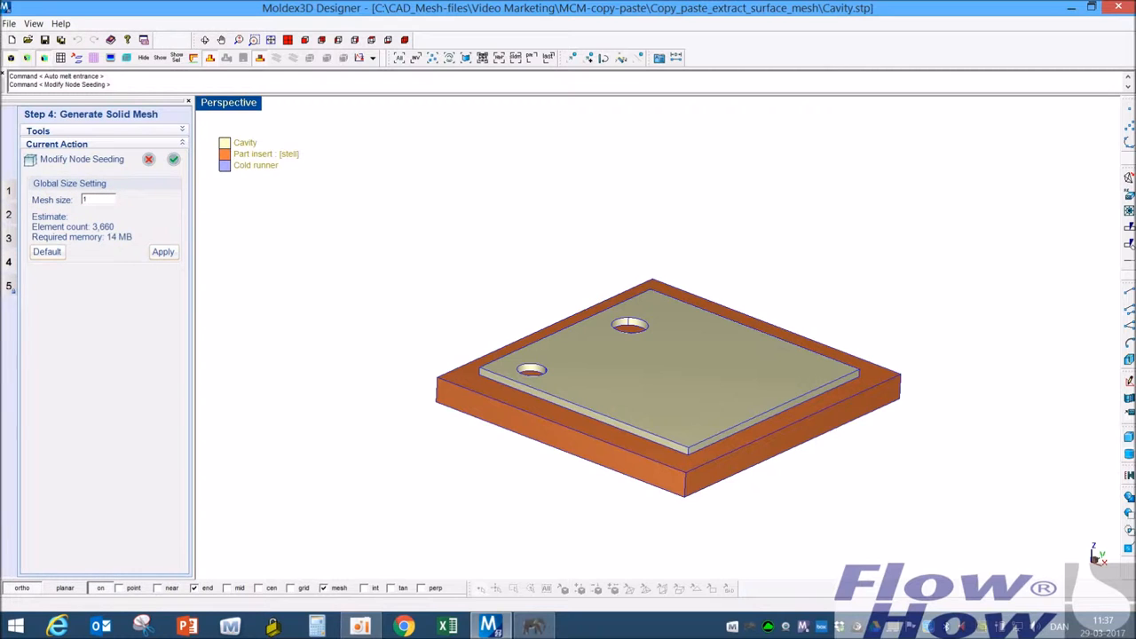
click(173, 159)
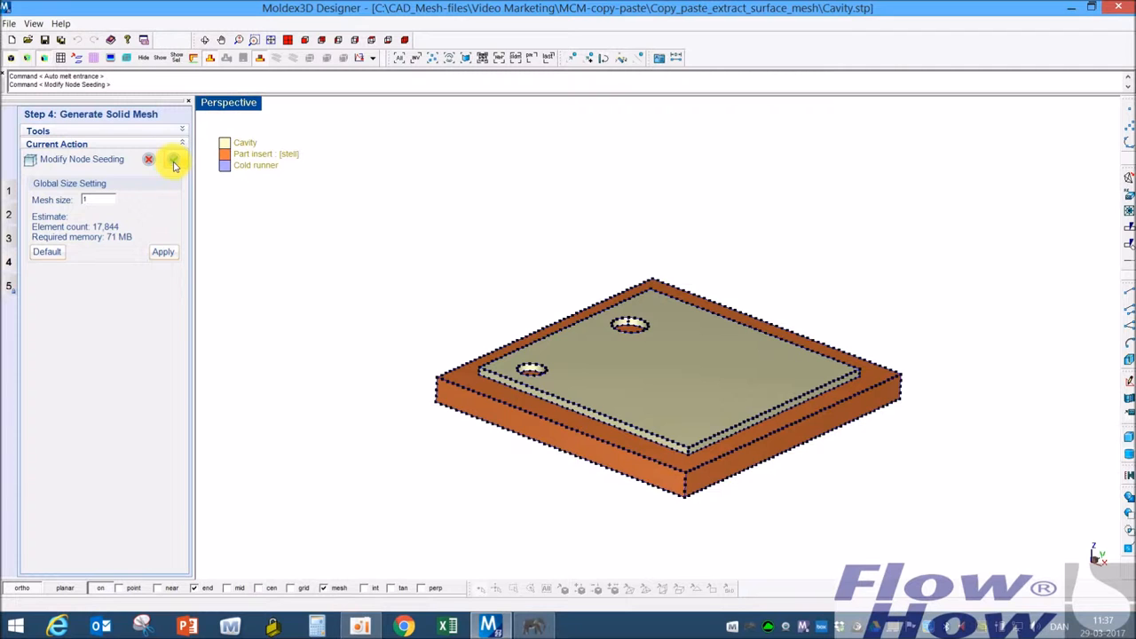
click(174, 164)
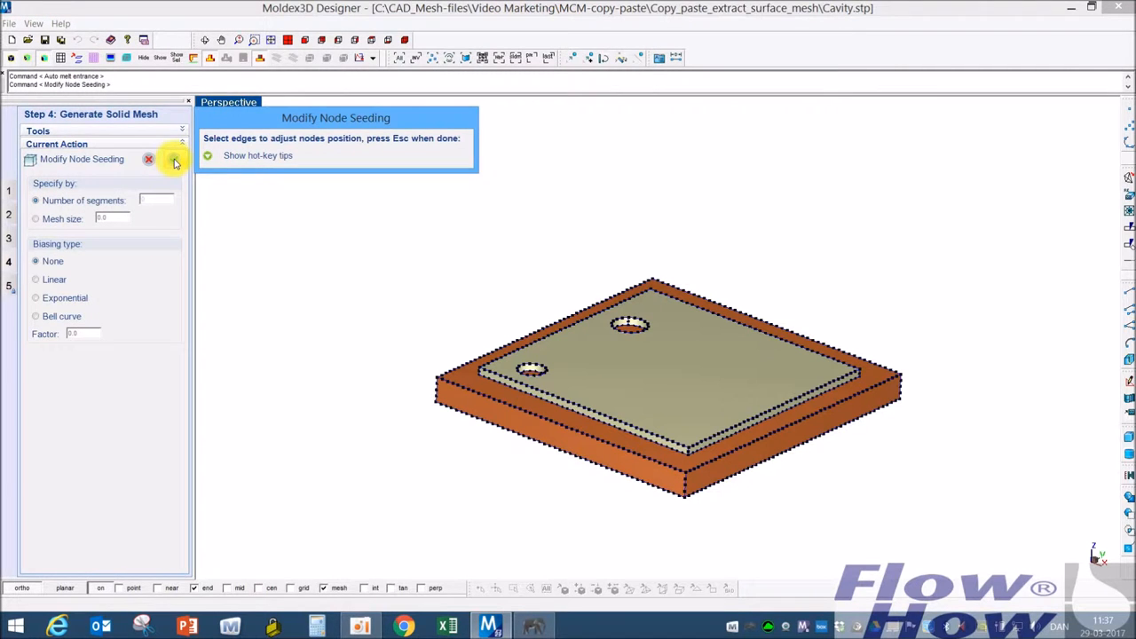
click(149, 160)
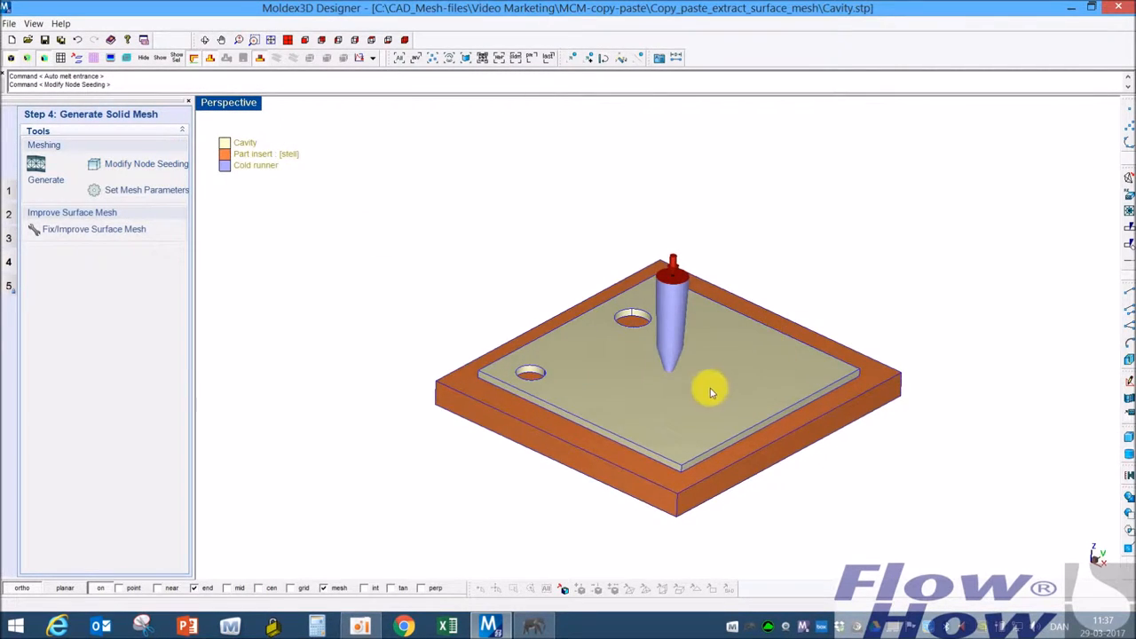
Generate the BLM surface and solid meshes for part, insert and runner
click(47, 170)
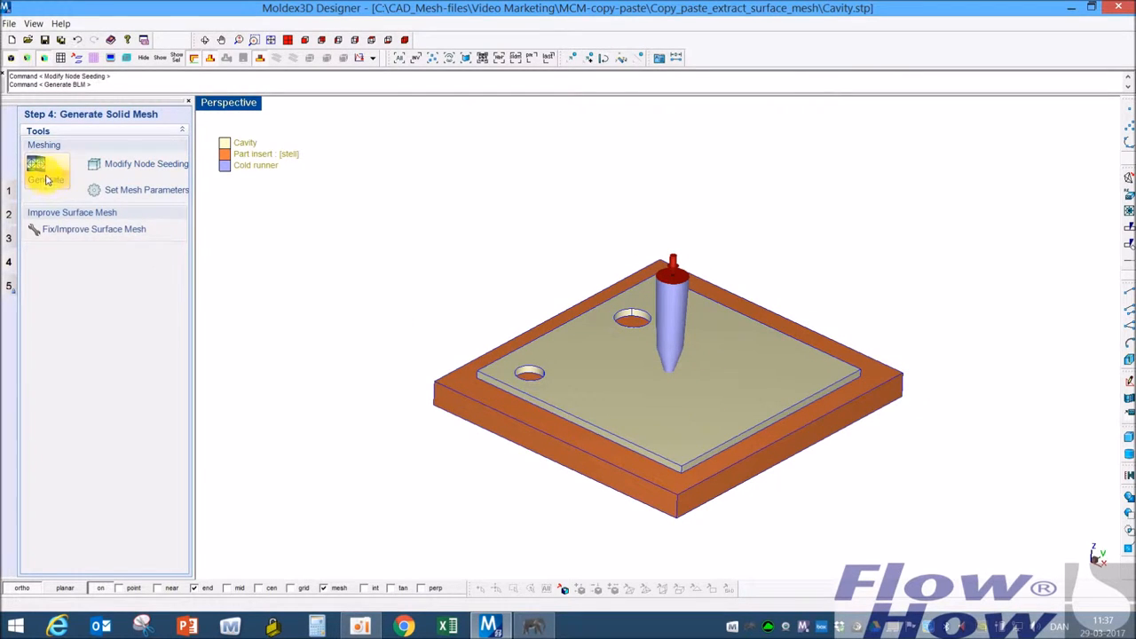
click(46, 176)
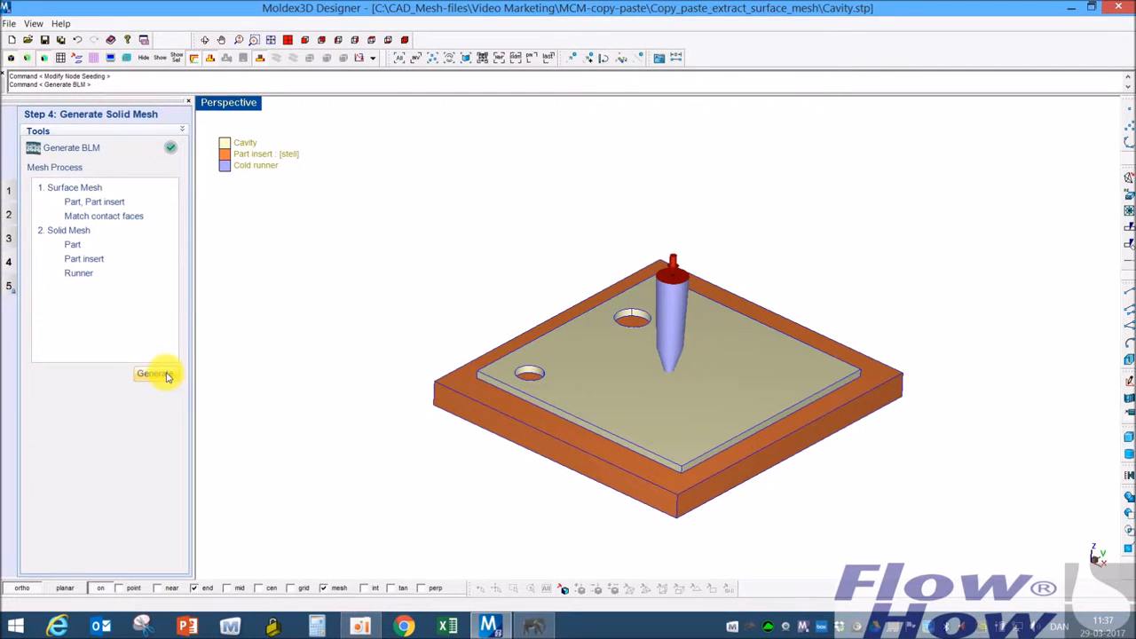
click(152, 373)
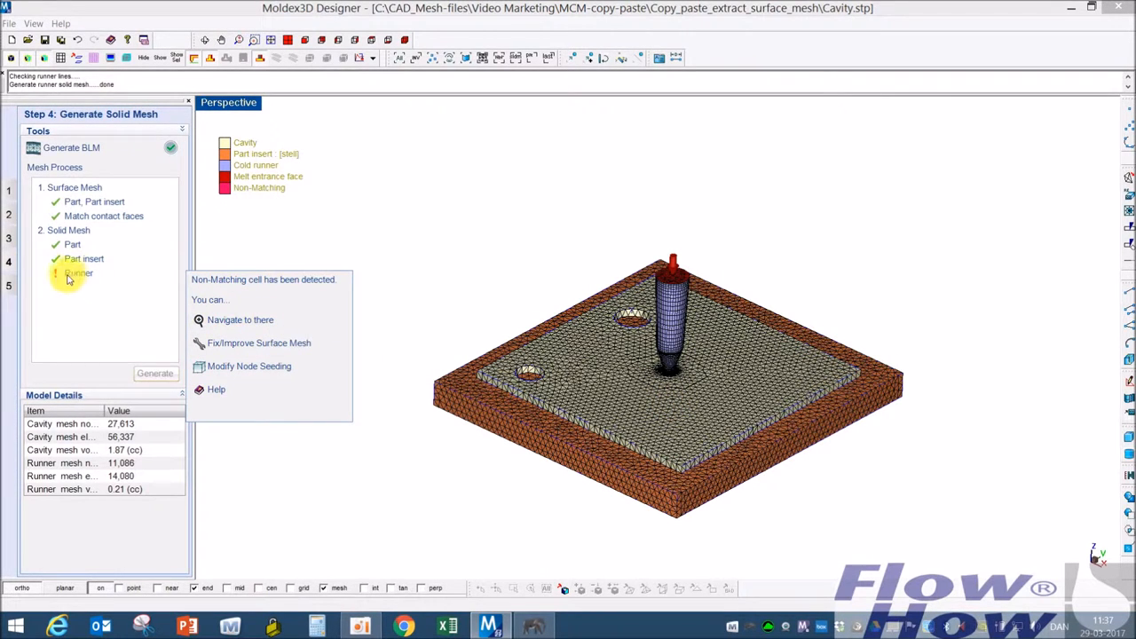
mouse_move(248, 298)
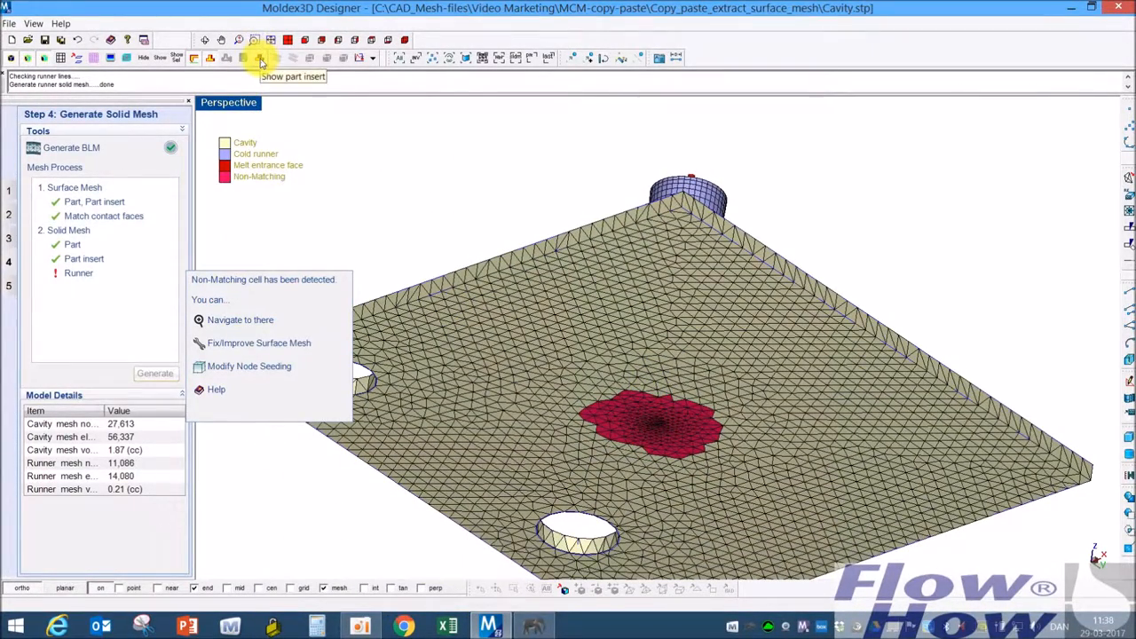
Hide the part insert and orbit to examine the cavity mesh at the runner gate
click(259, 57)
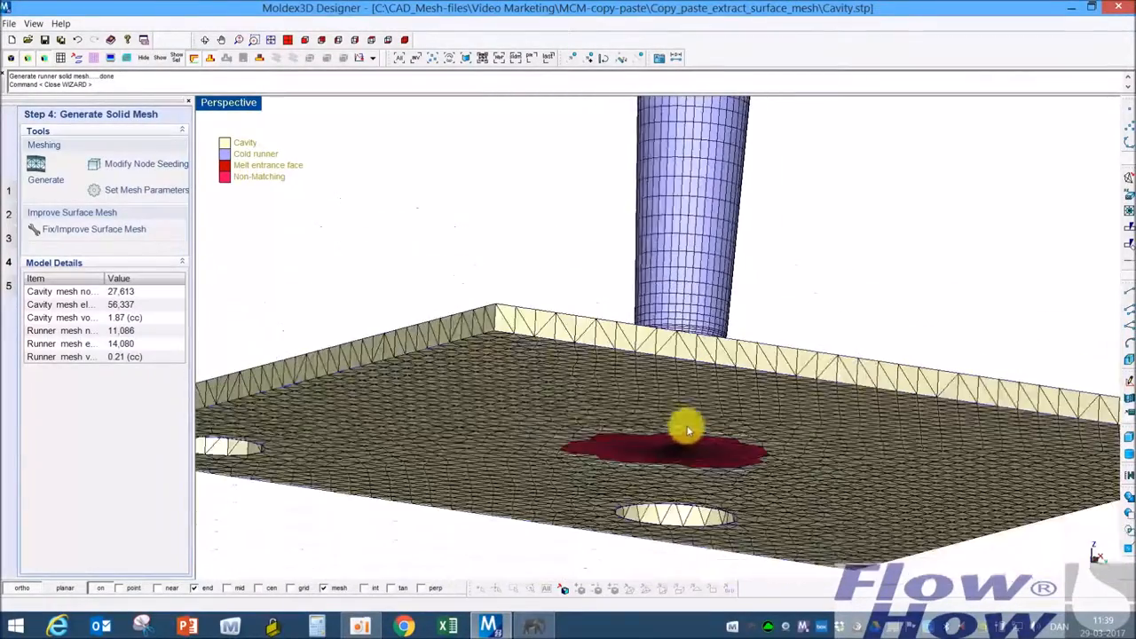
drag(689, 431, 710, 390)
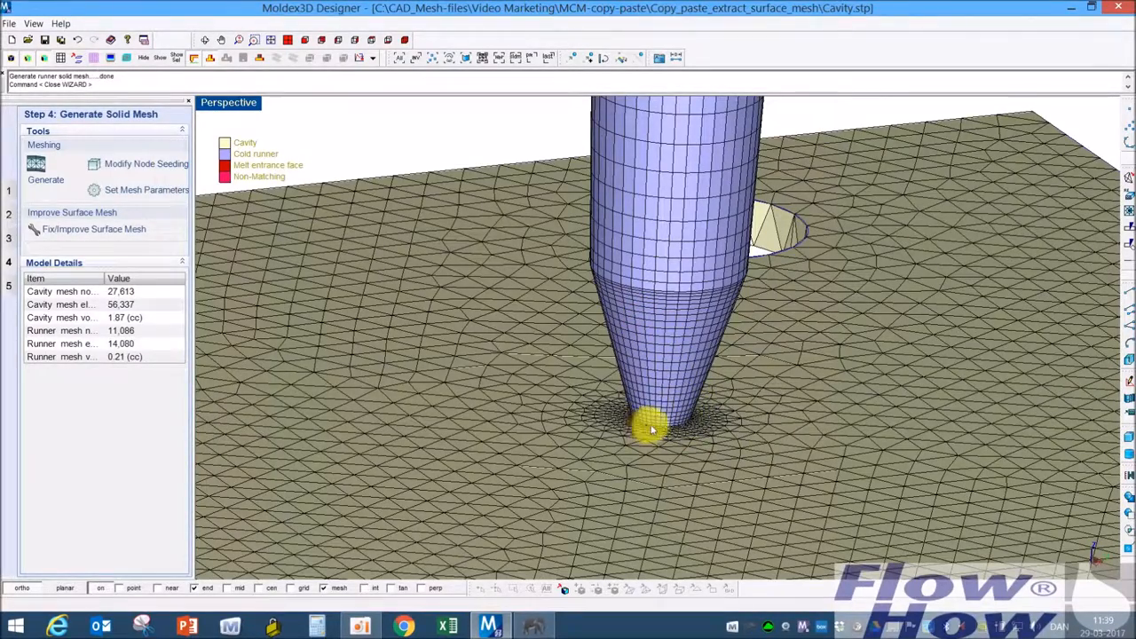
mouse_move(614, 459)
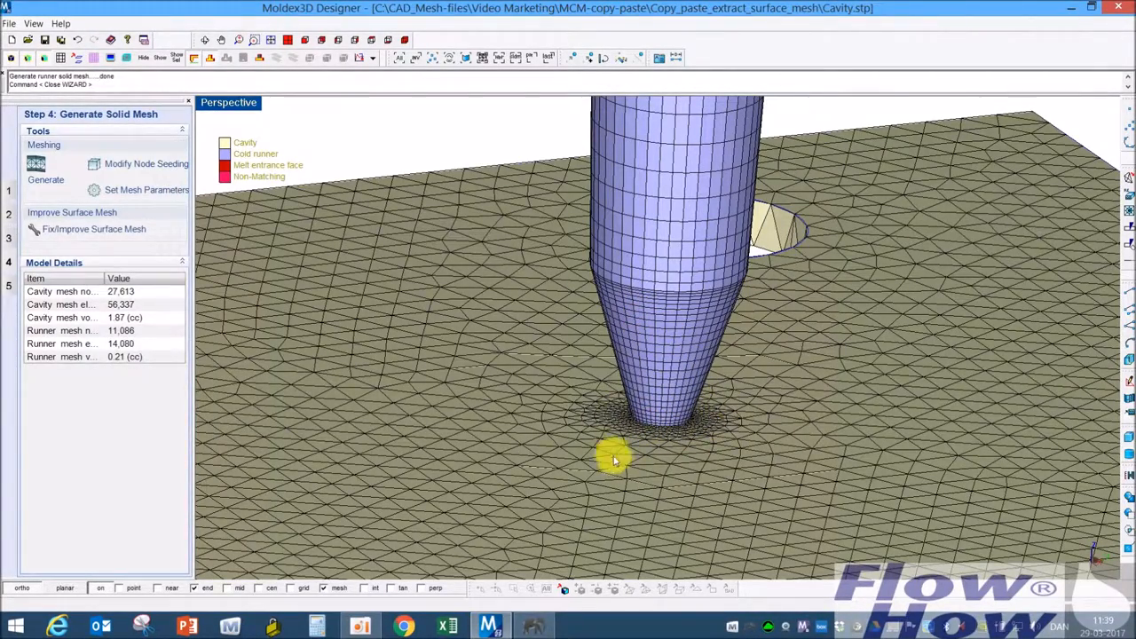
drag(612, 458, 675, 440)
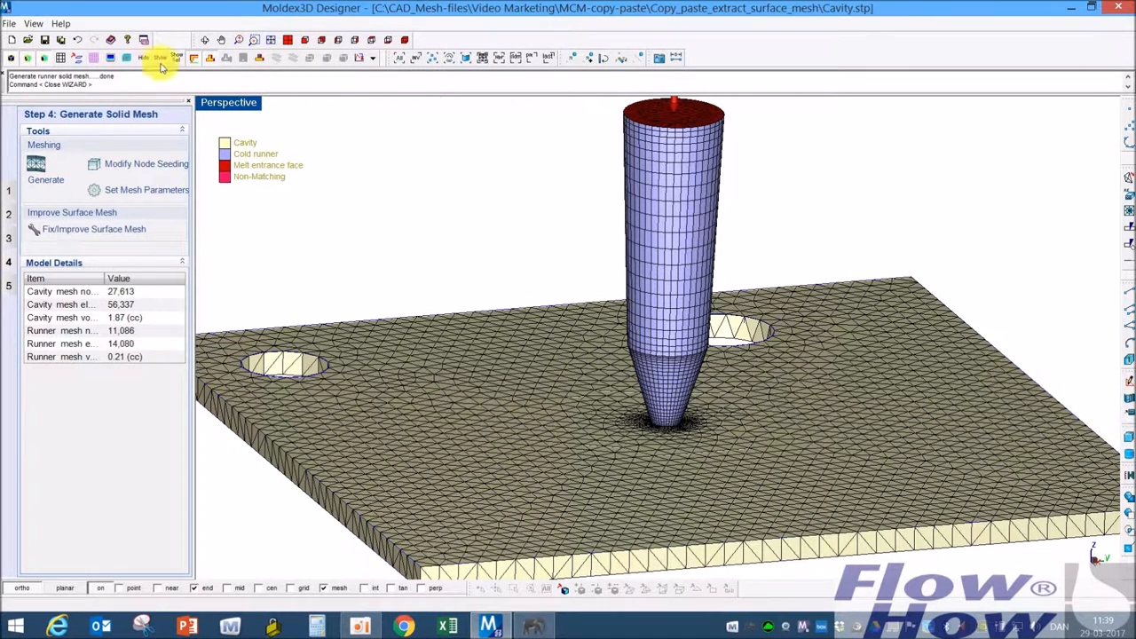
Extract the runner tip's surface mesh and bring it into Fix Surface Mesh for repair
click(32, 23)
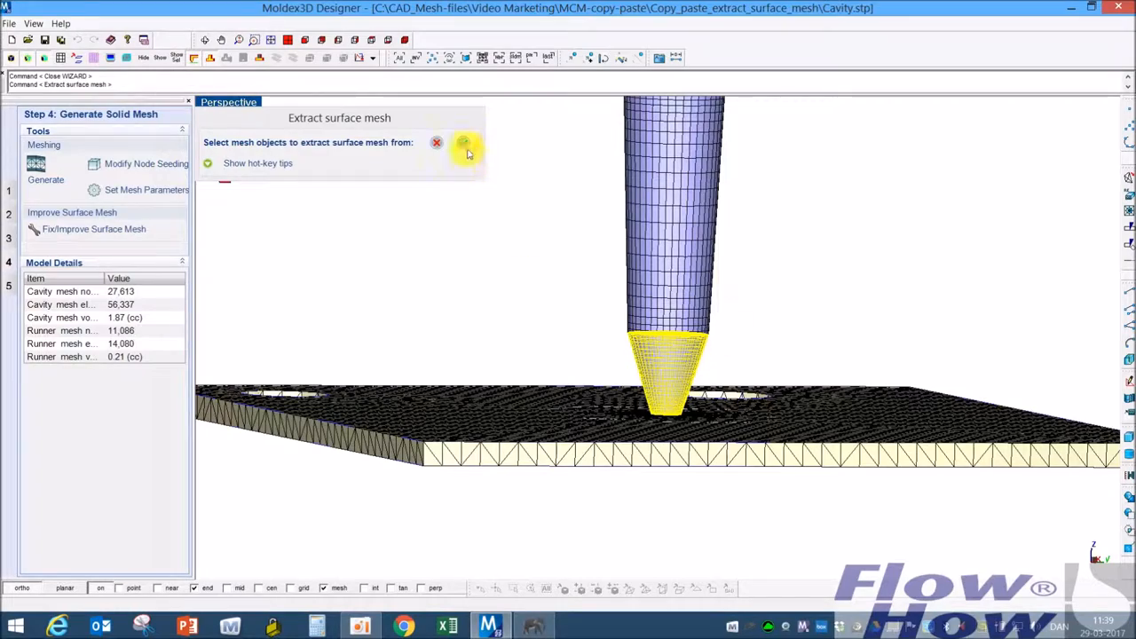
click(463, 142)
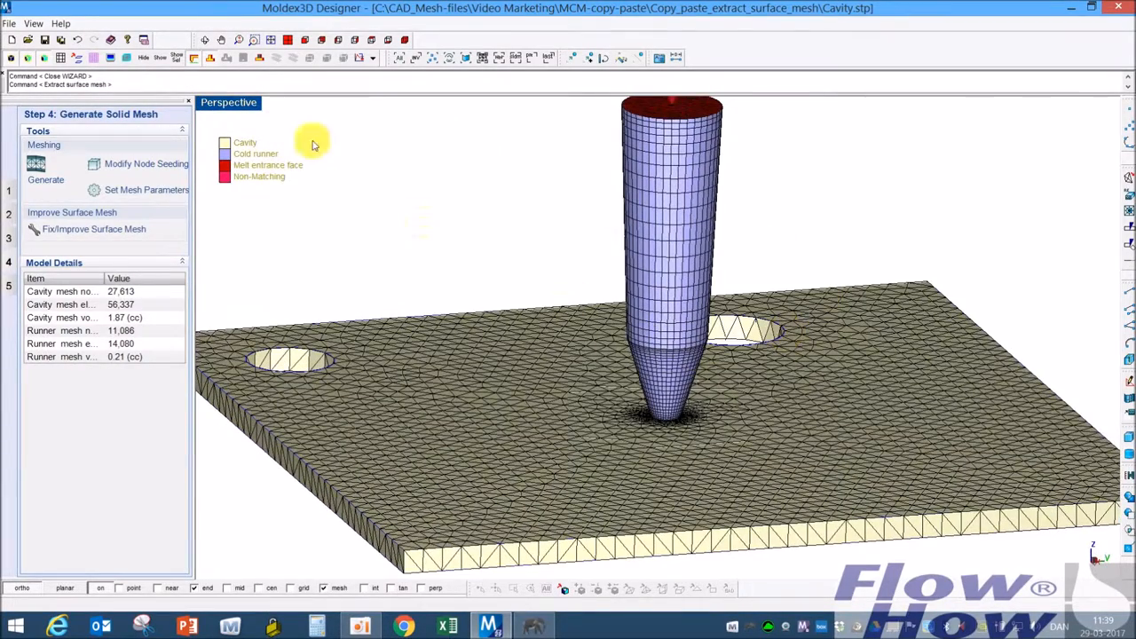
mouse_move(632, 388)
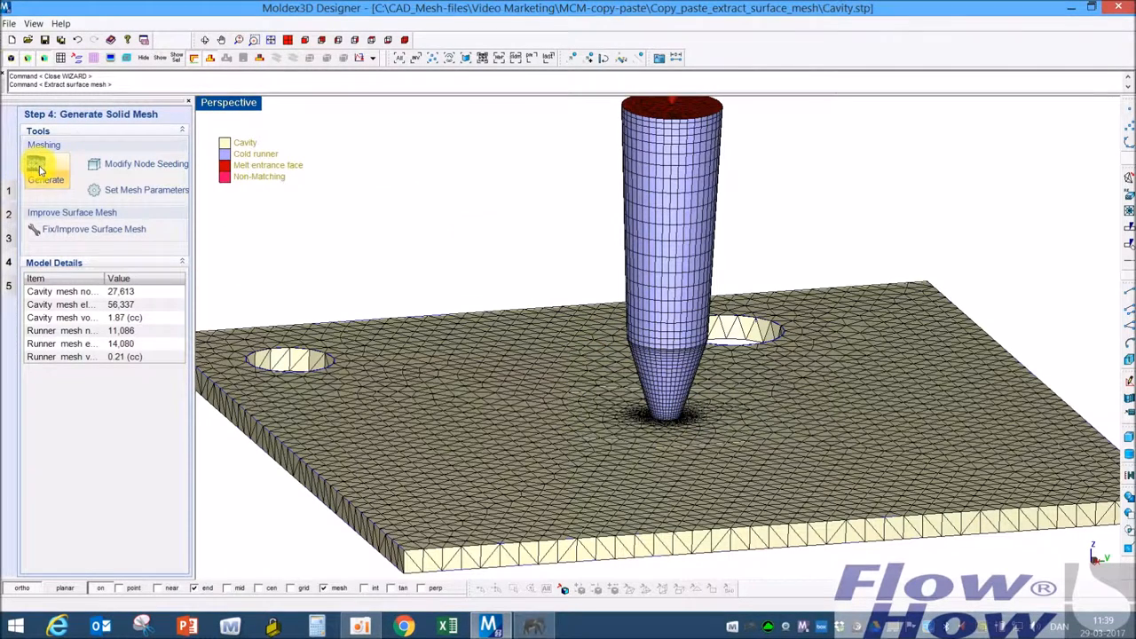
click(46, 171)
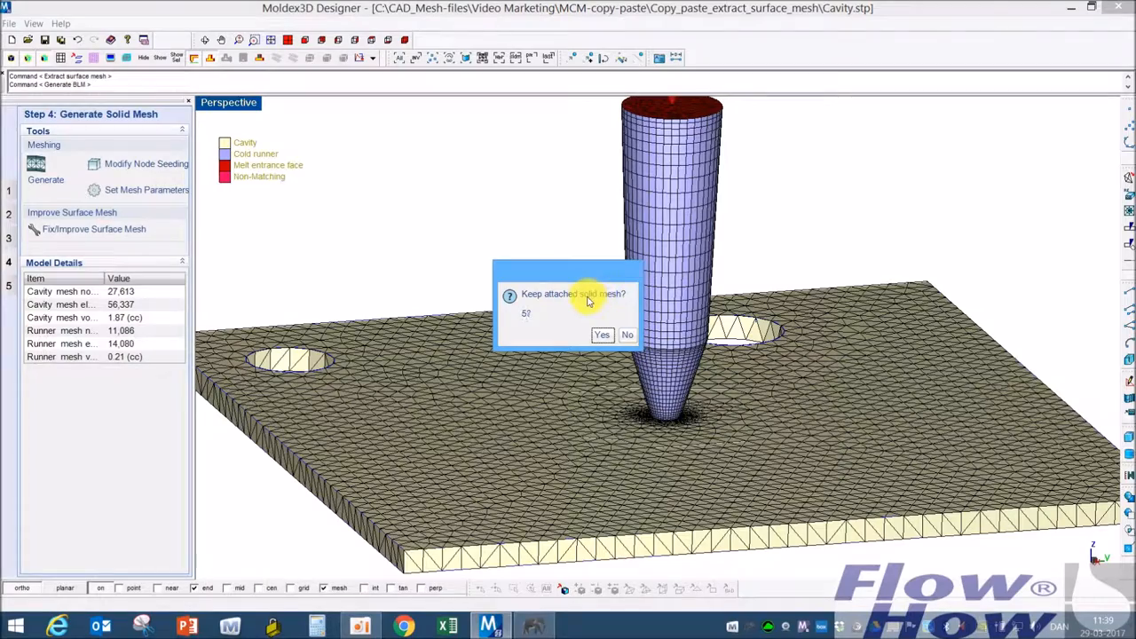
click(601, 333)
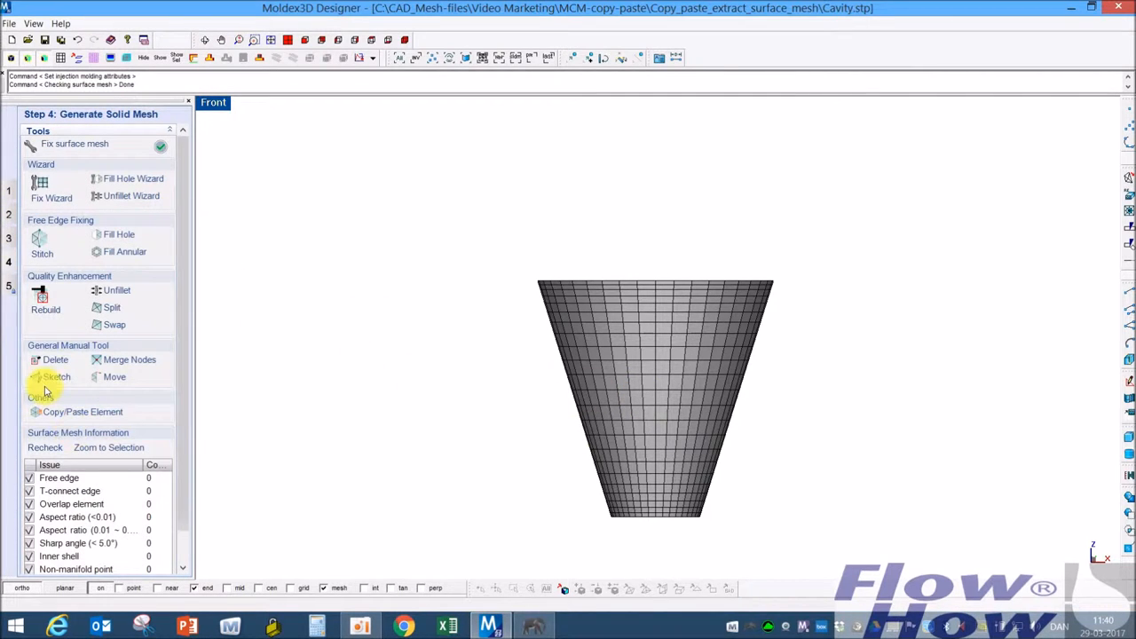
Delete the cone's side-wall elements, leaving only the circular tip disc
click(55, 359)
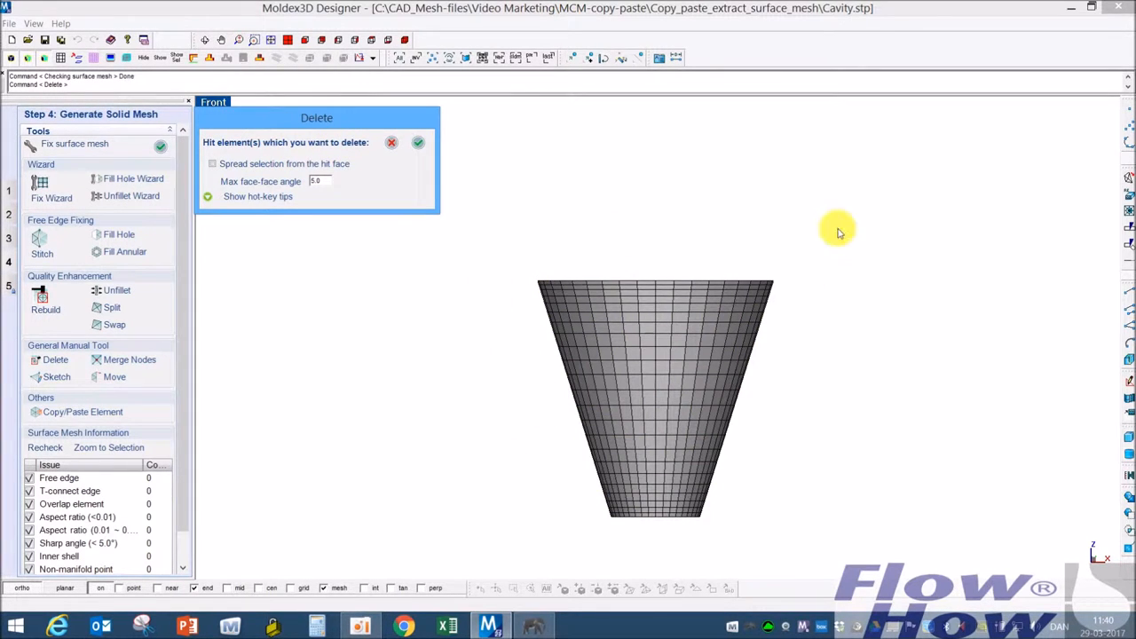
drag(837, 229, 448, 519)
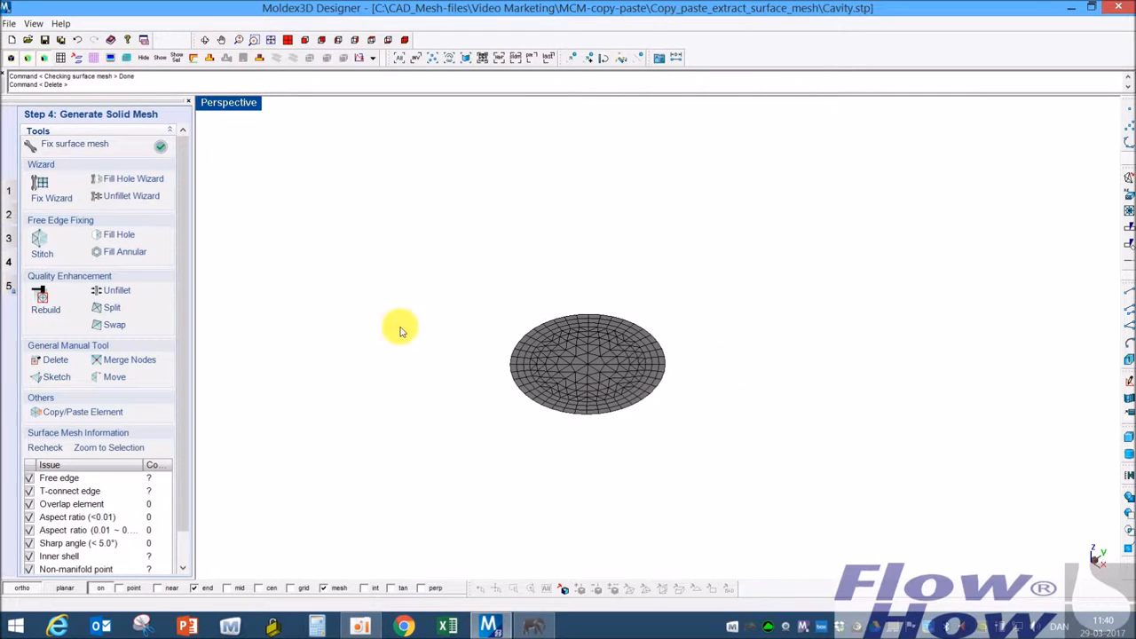
mouse_move(202, 135)
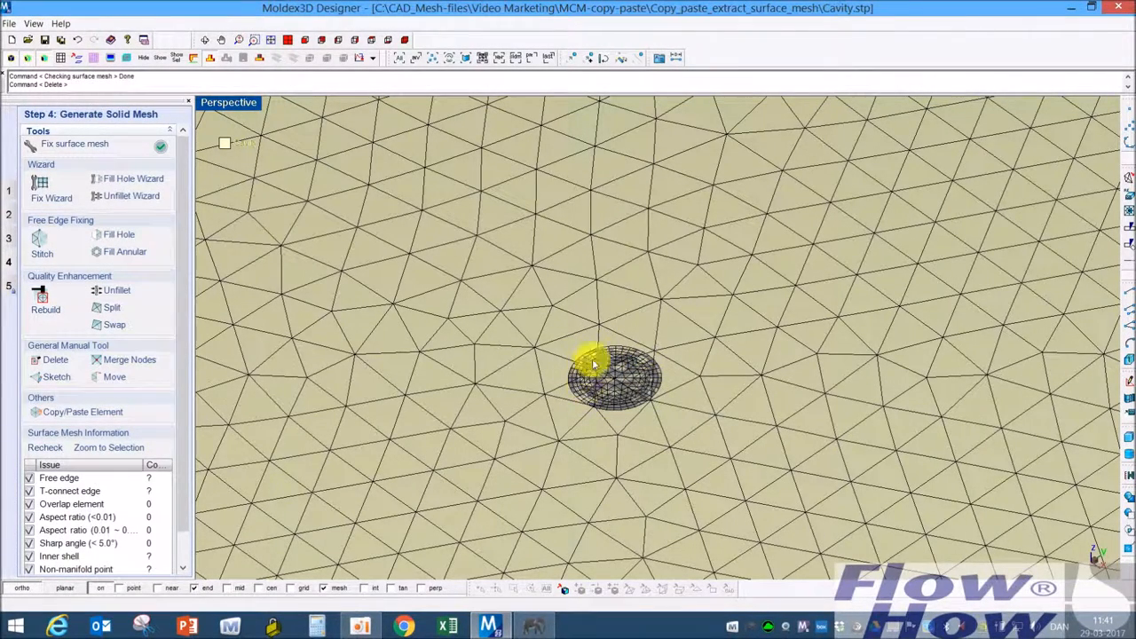
mouse_move(727, 394)
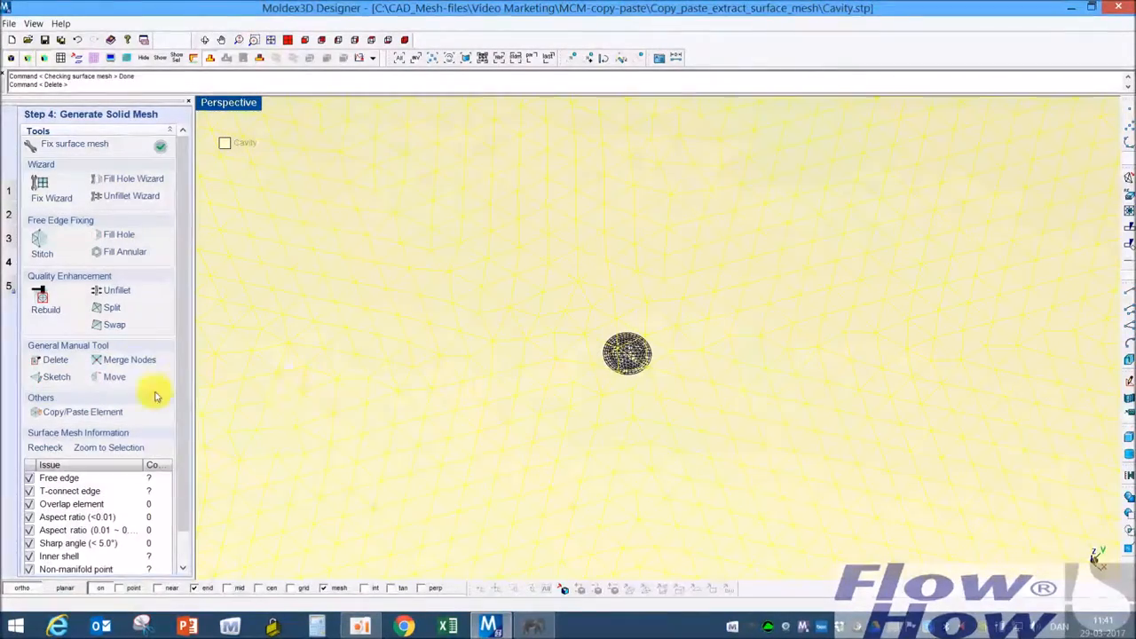
Delete the coarse cavity triangles surrounding the gate disc
click(55, 358)
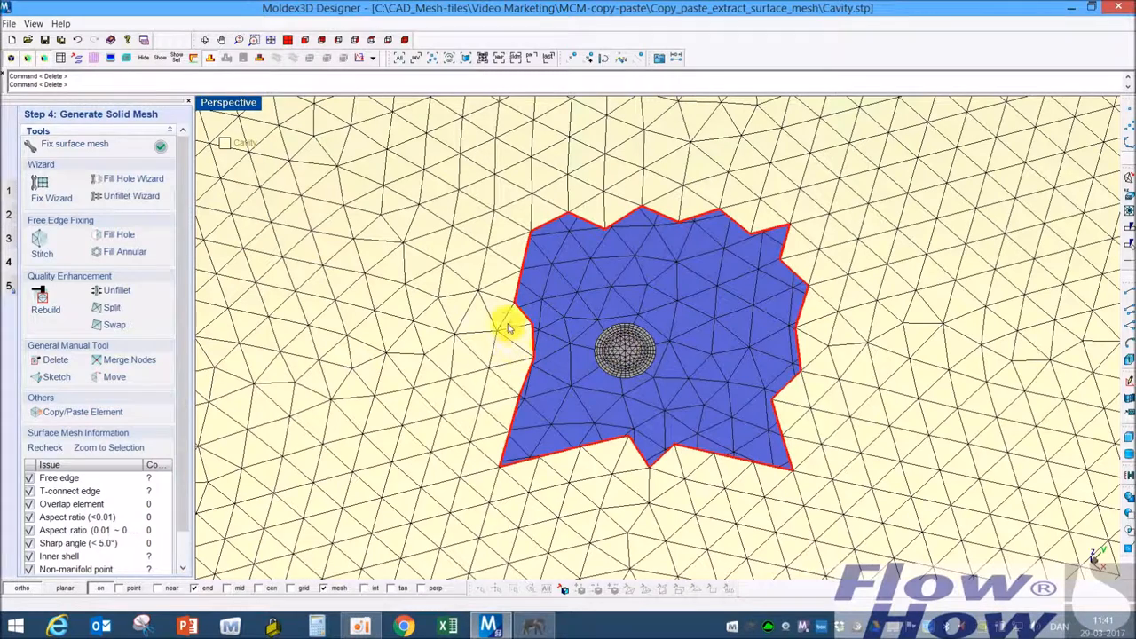
mouse_move(80, 411)
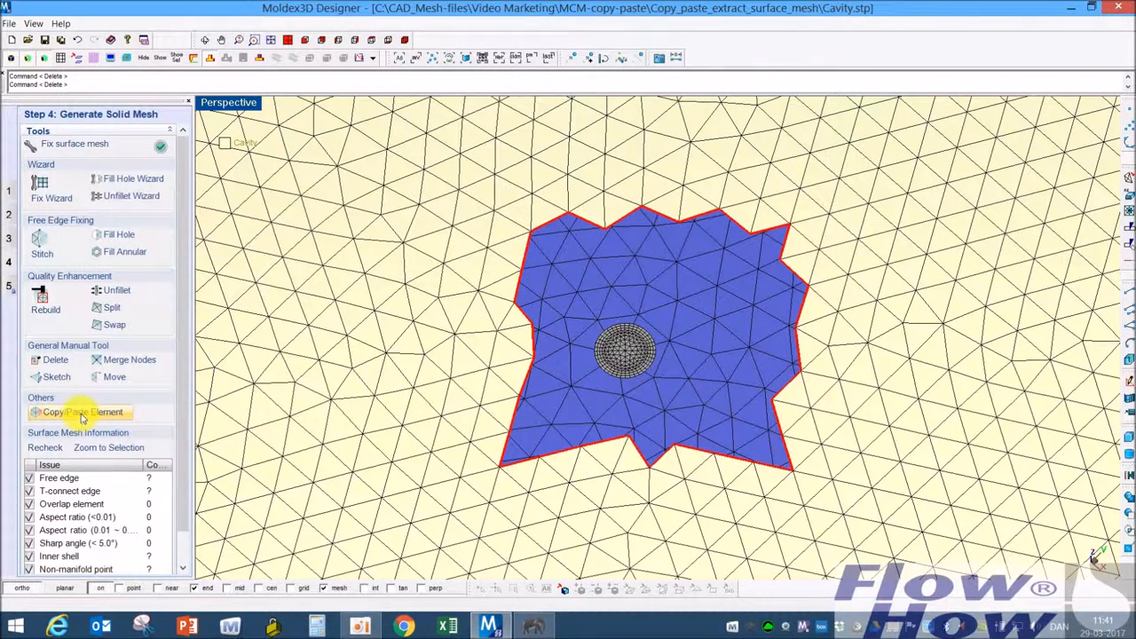
Copy the circular gate patch into the Cavity polysurface mesh and recheck the surface mesh
click(82, 412)
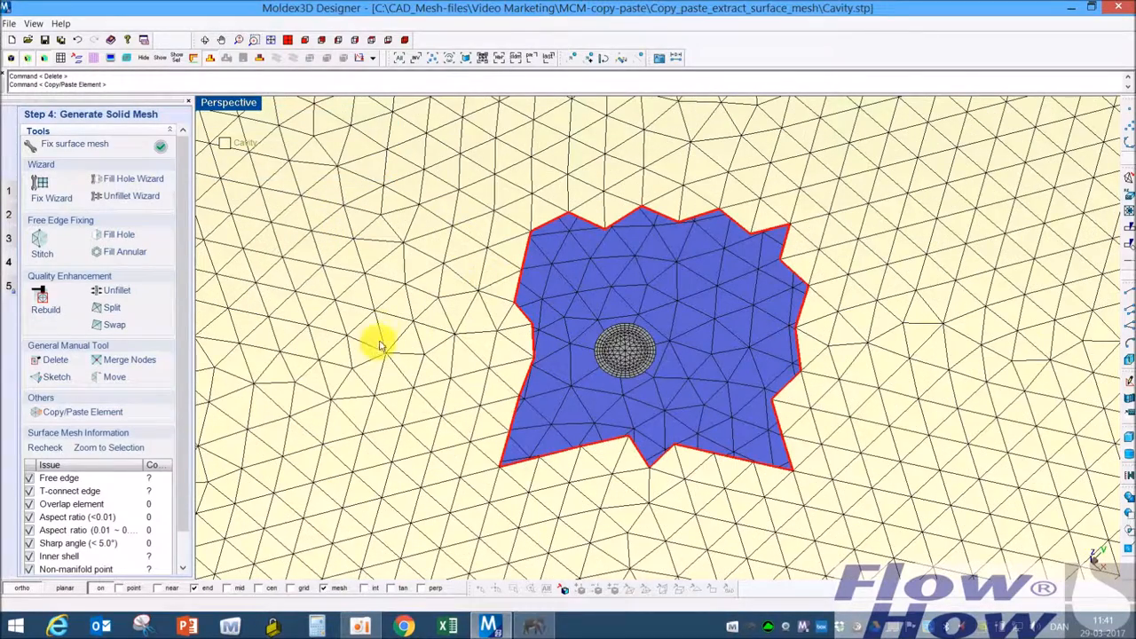
mouse_move(630, 376)
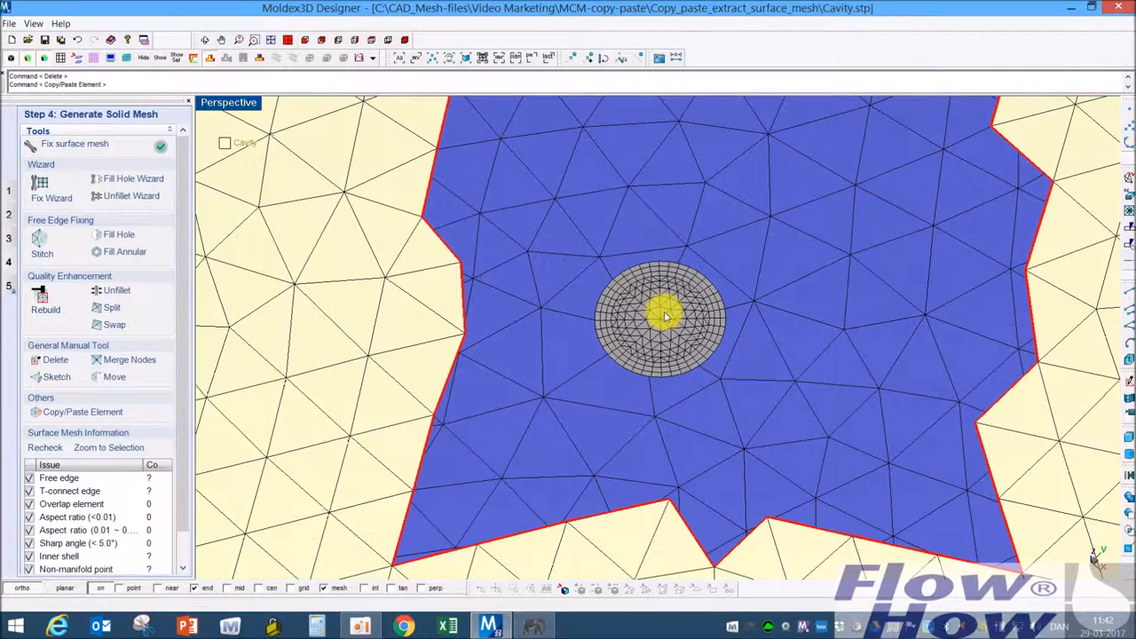
click(660, 316)
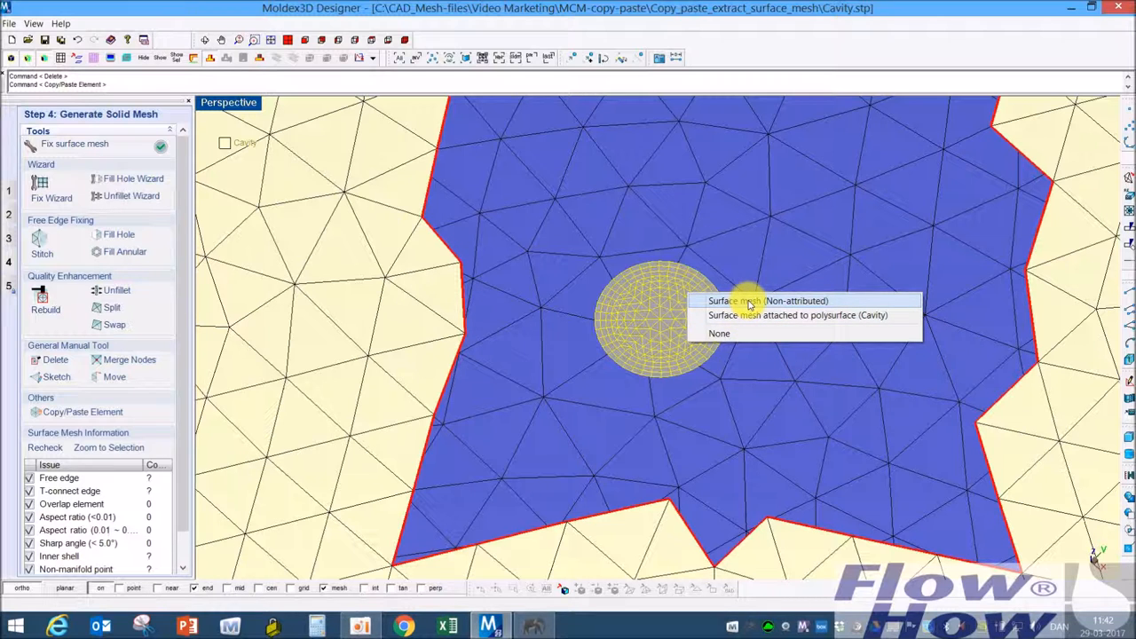
click(733, 300)
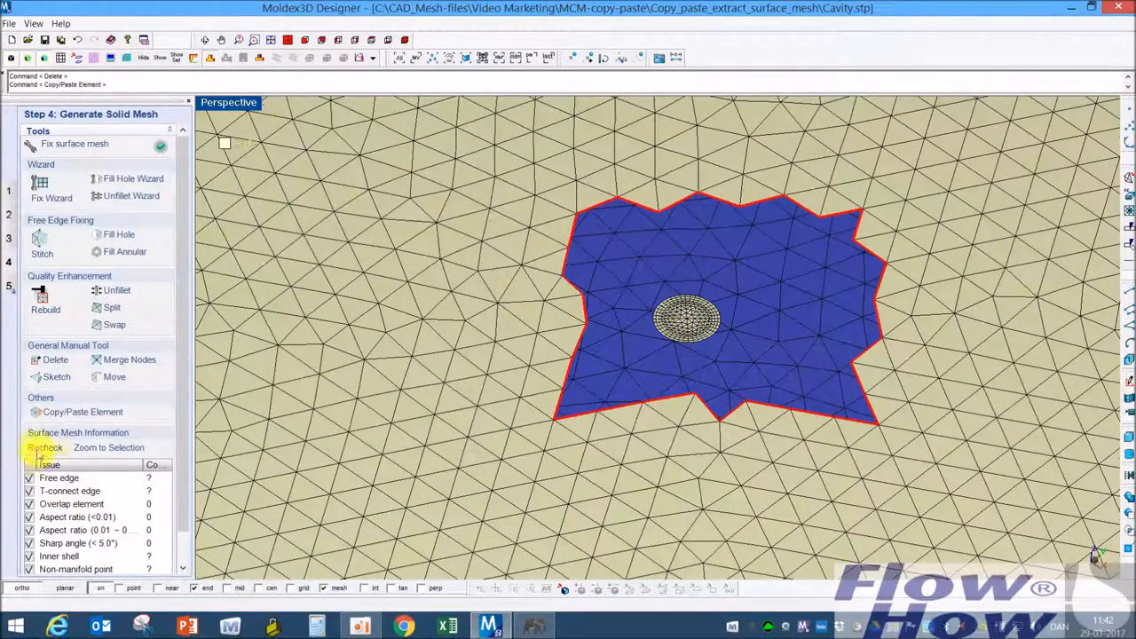
click(44, 447)
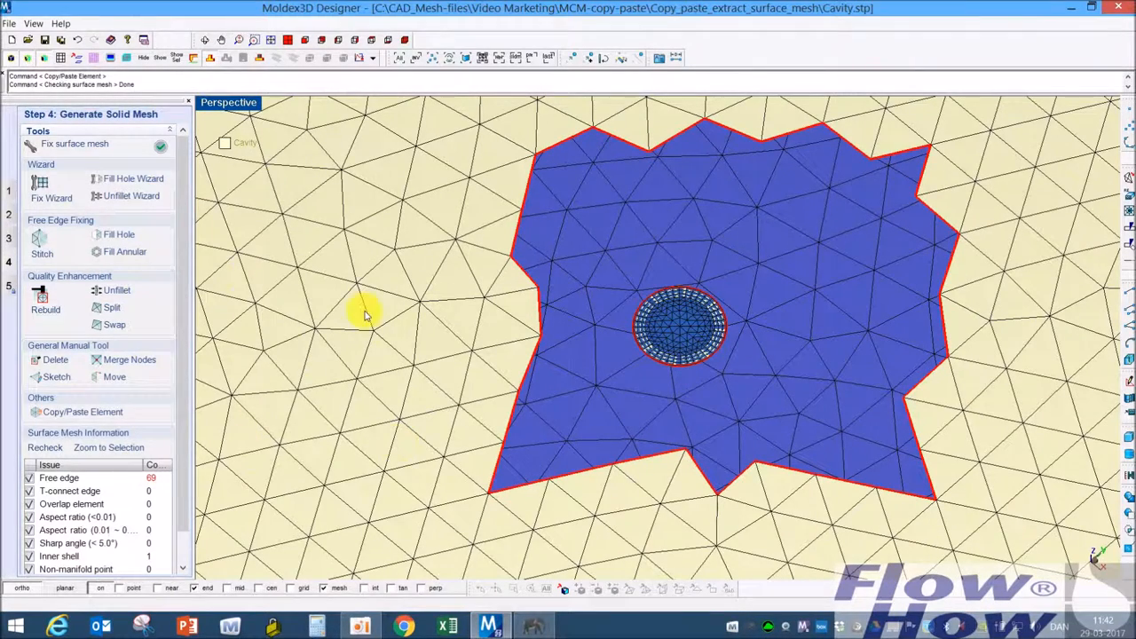
Fill the small triangular hole in the cavity patch near the gate
click(124, 252)
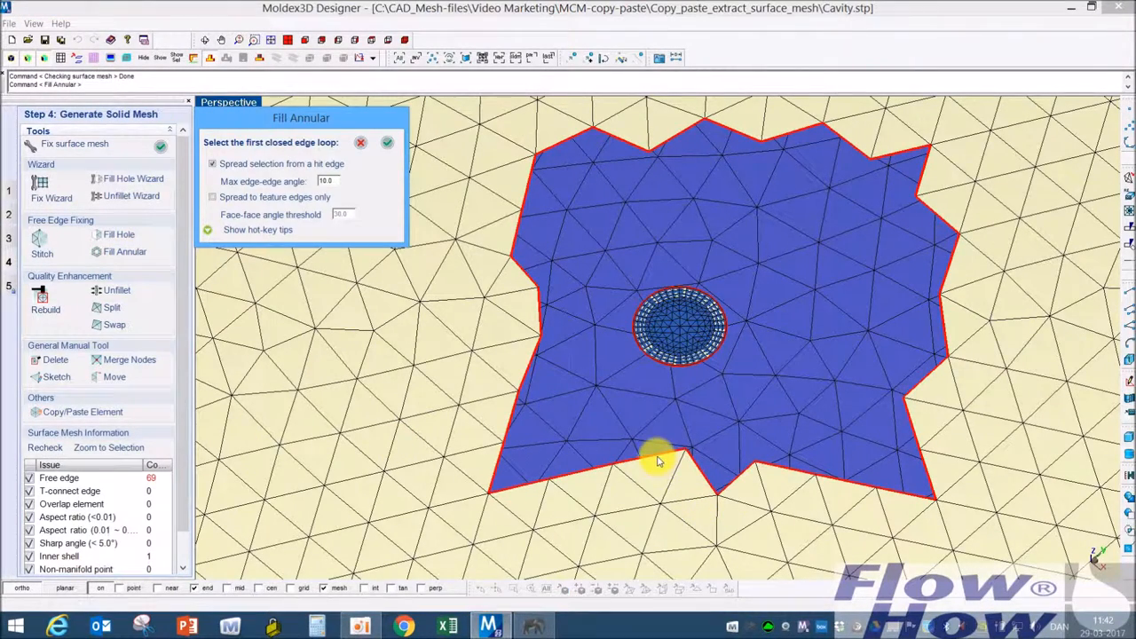
click(656, 458)
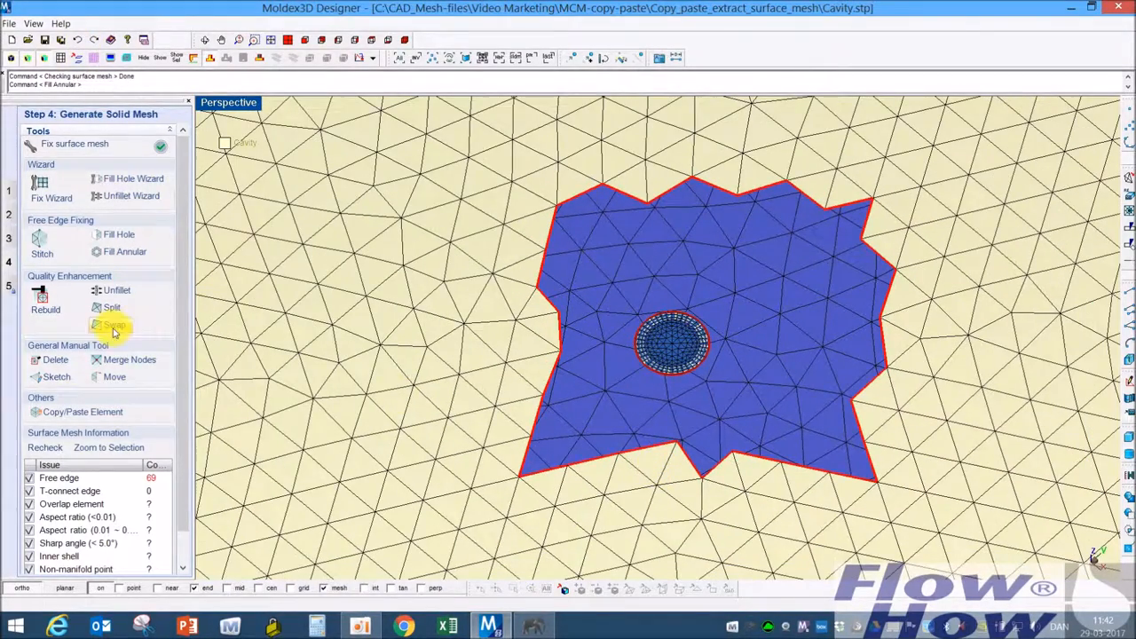
click(55, 359)
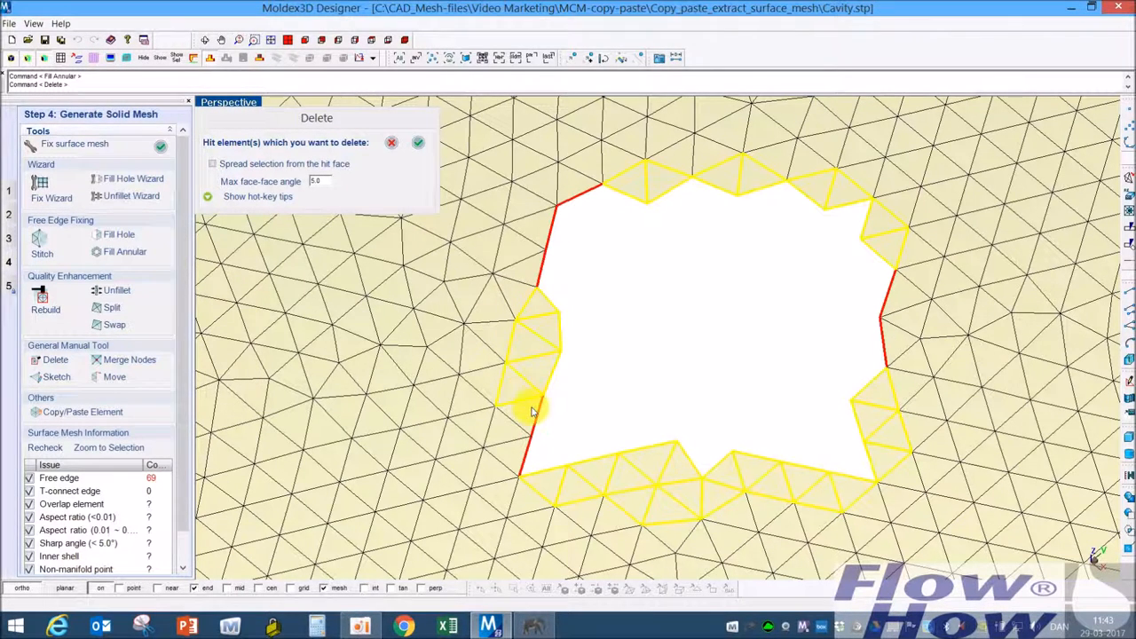
mouse_move(543, 458)
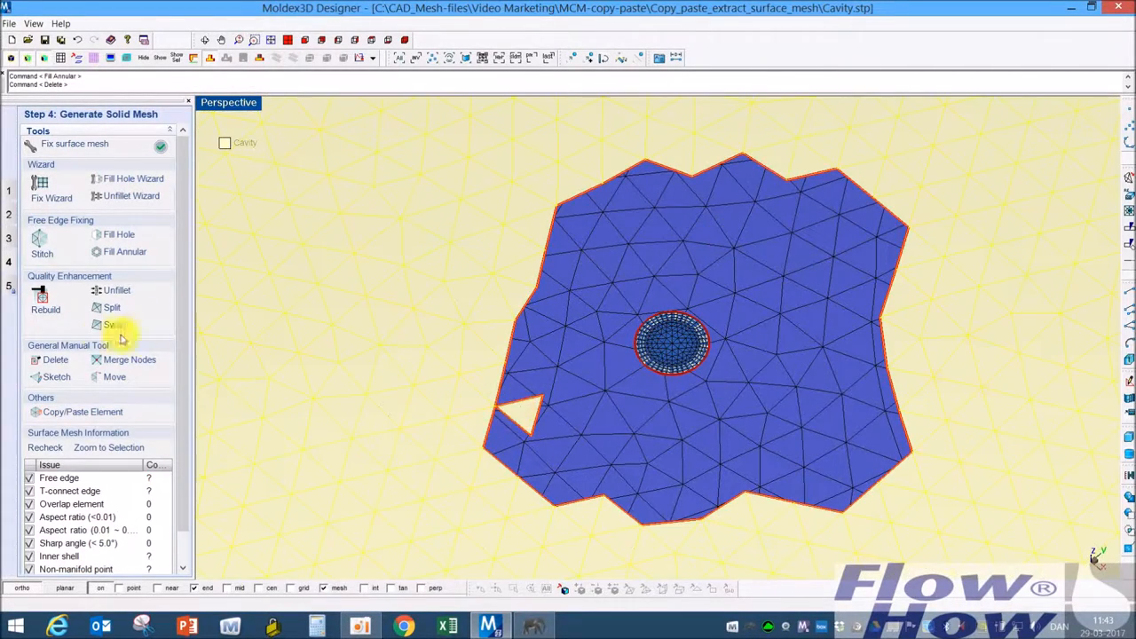
click(55, 359)
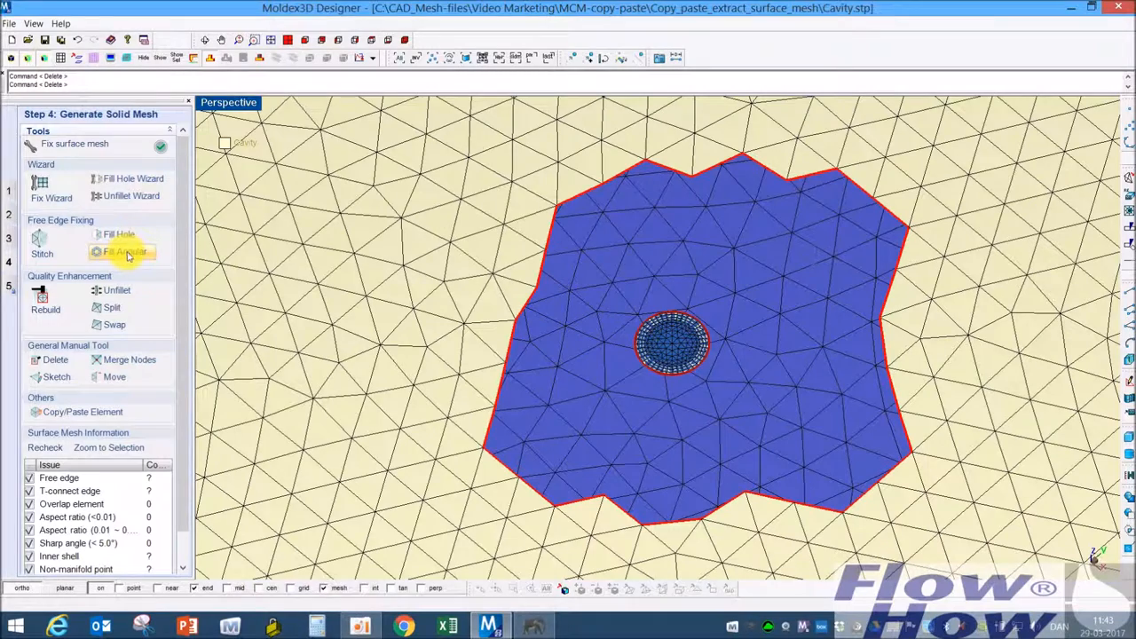
Fill the annular ring between the patch boundary and the gate circle loop
click(124, 252)
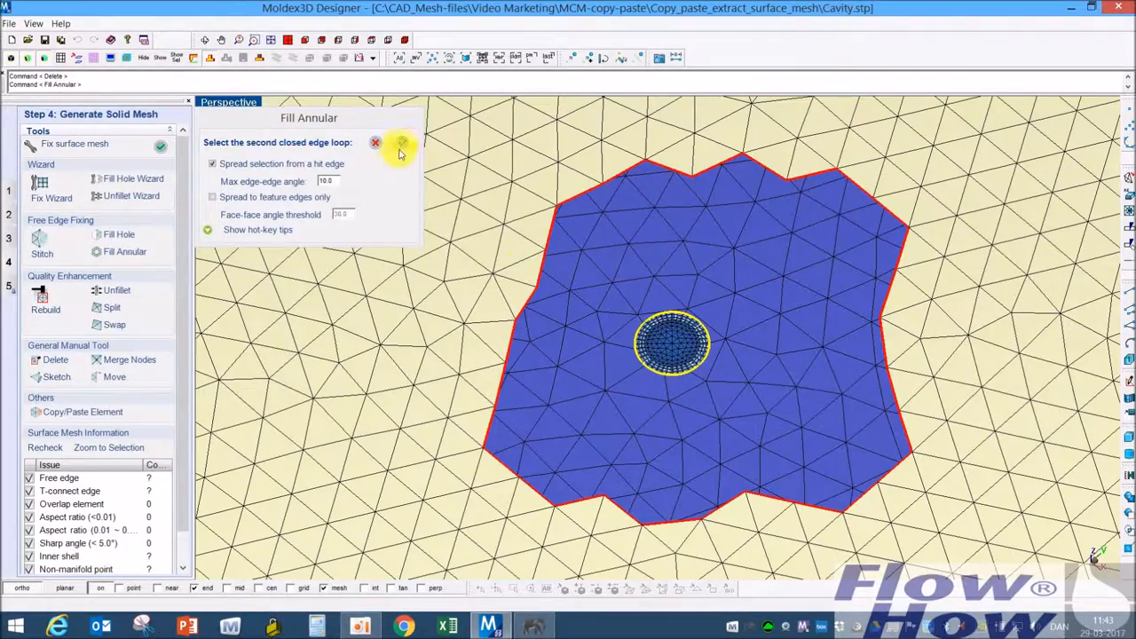
click(401, 142)
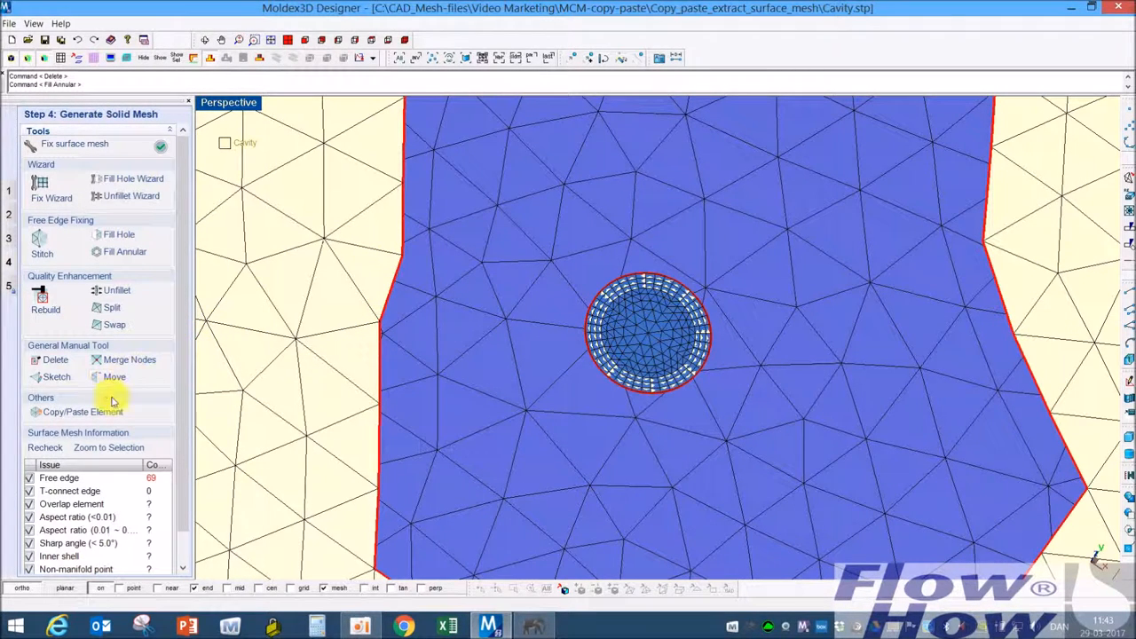
mouse_move(80, 392)
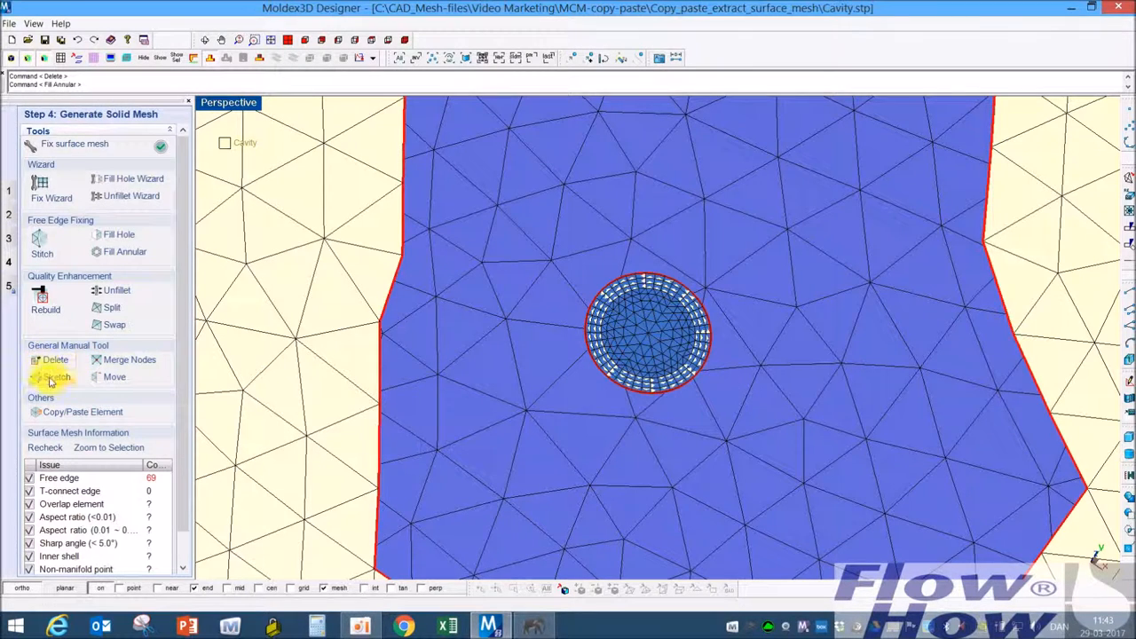
click(57, 376)
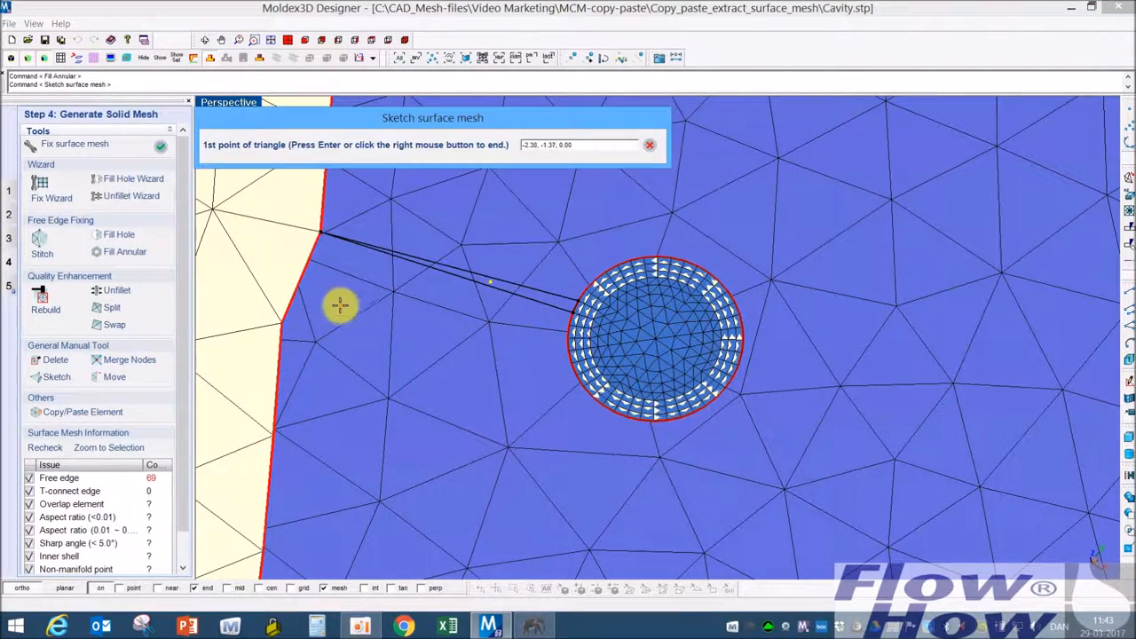
Sketch a long thin triangle from the patch's left edge to the runner gate ring
click(340, 305)
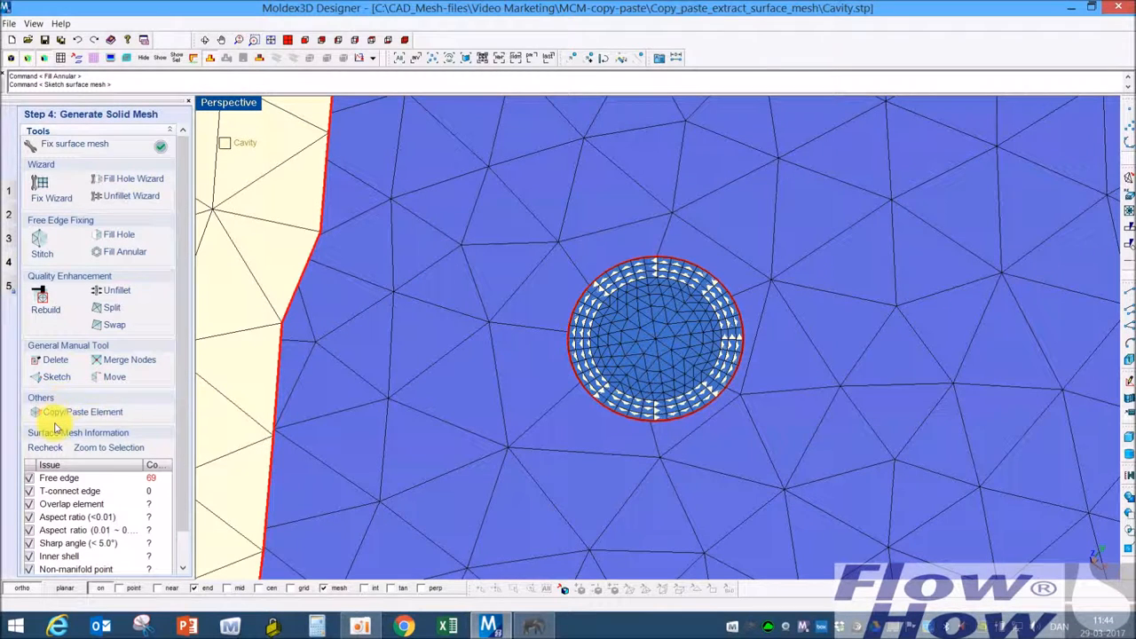
click(57, 376)
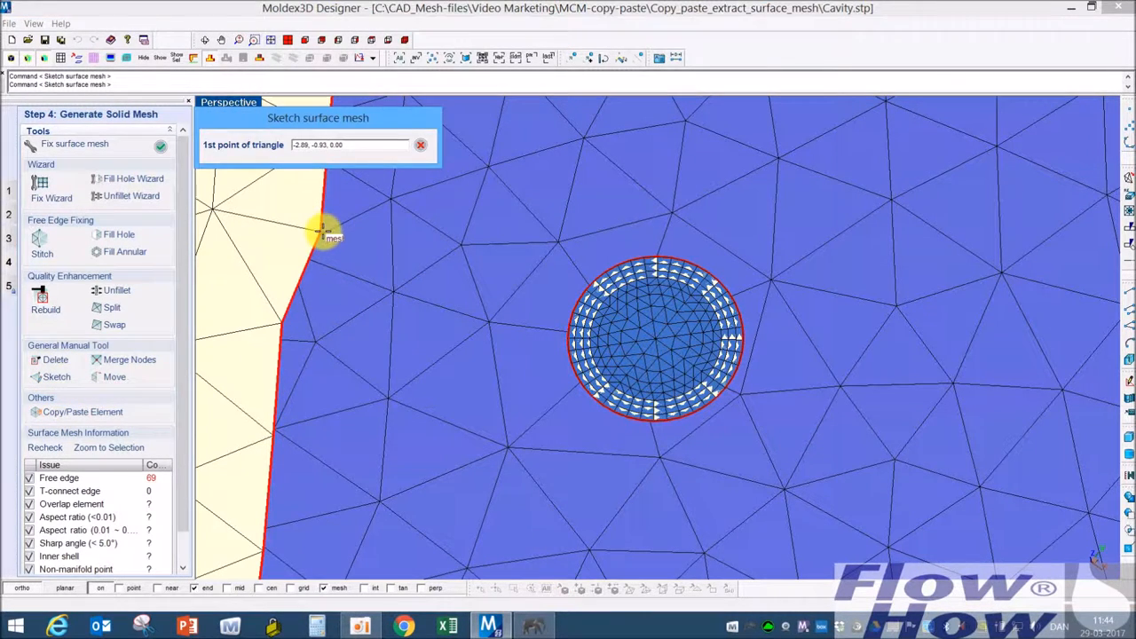
click(589, 292)
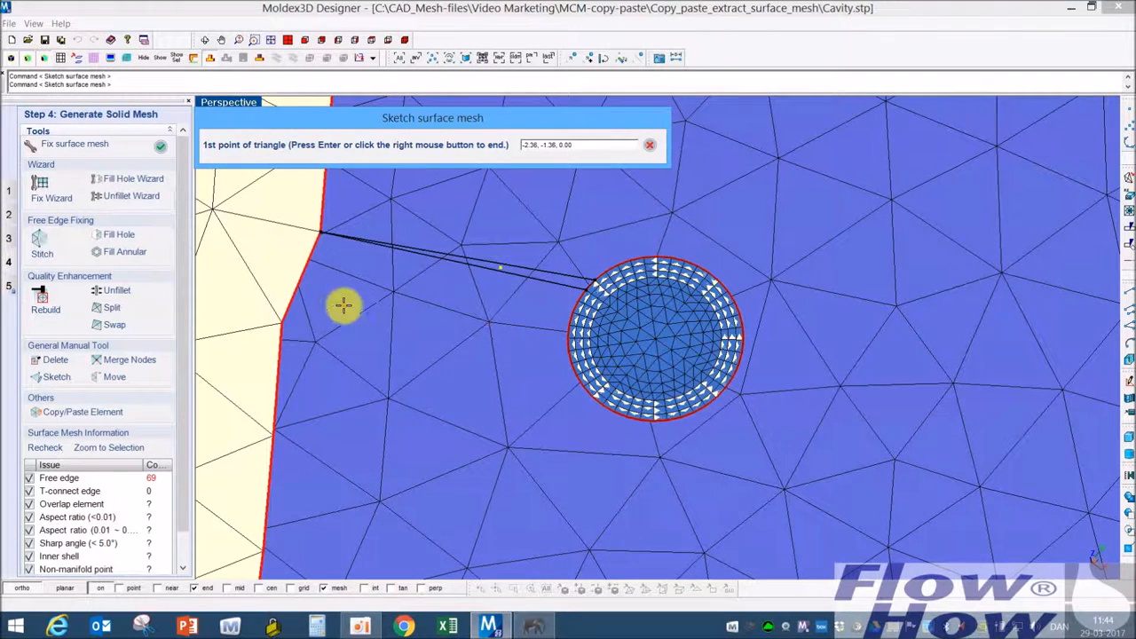
mouse_move(301, 327)
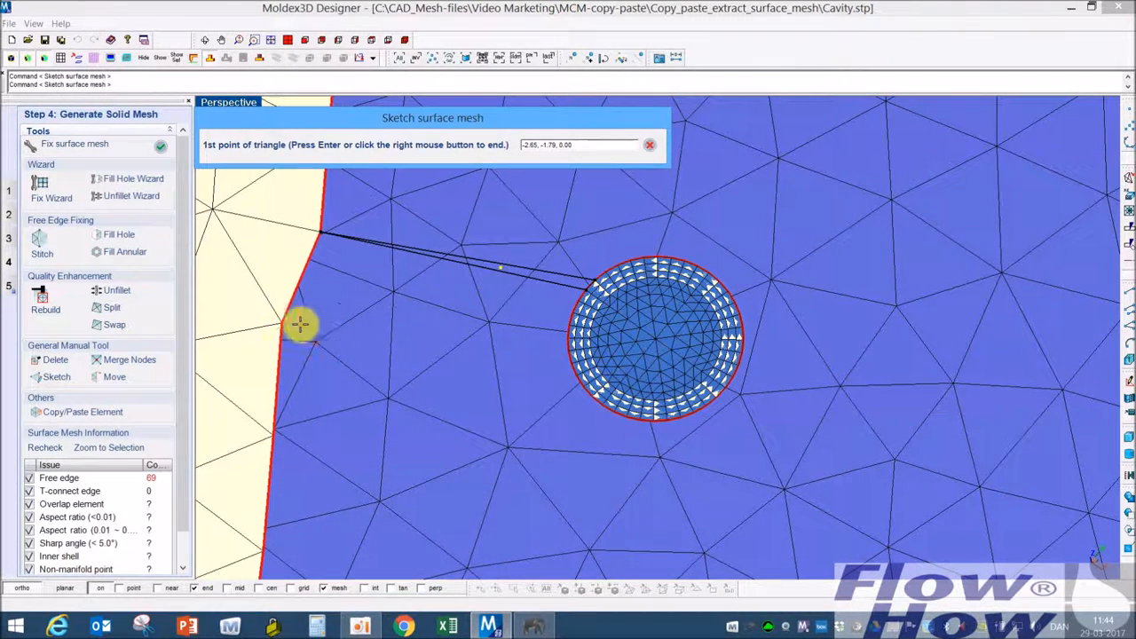
click(302, 323)
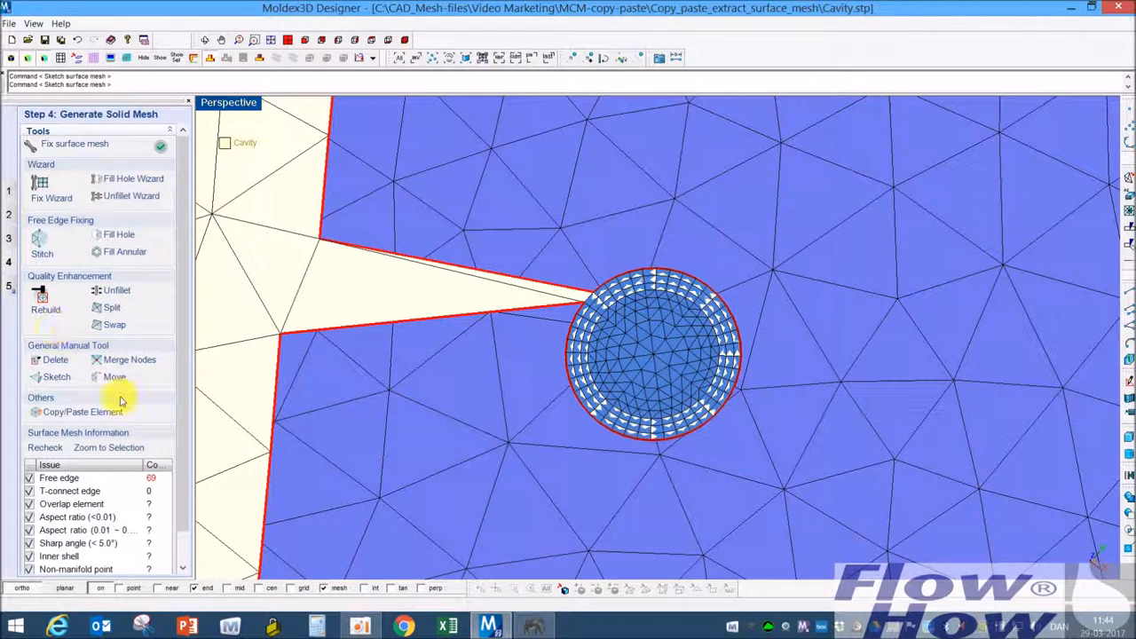
mouse_move(95, 380)
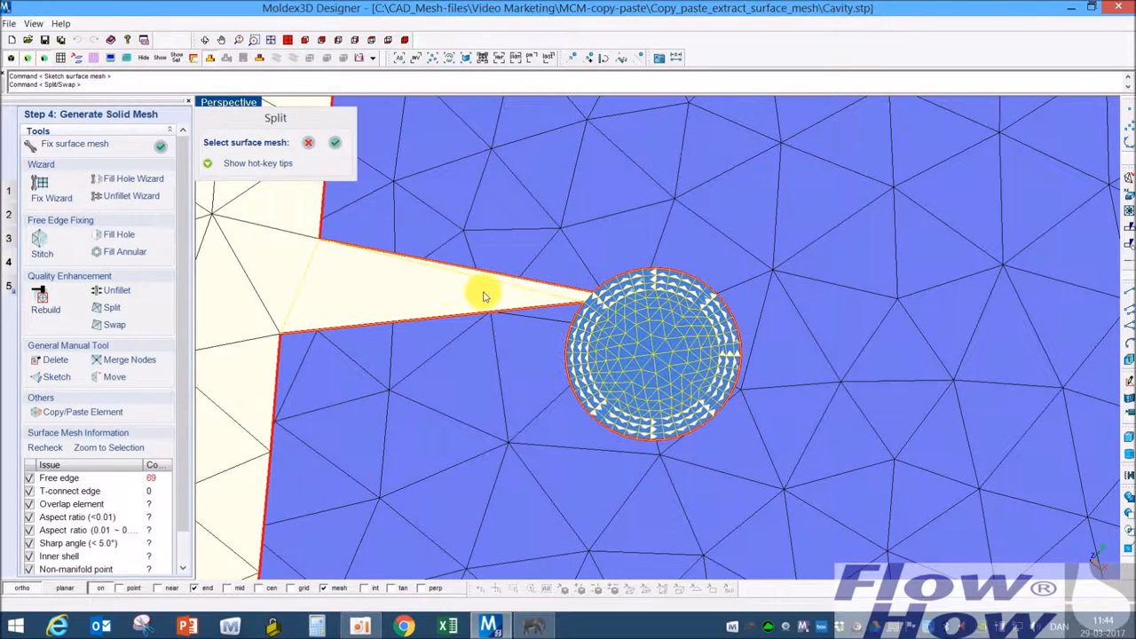
mouse_move(460, 293)
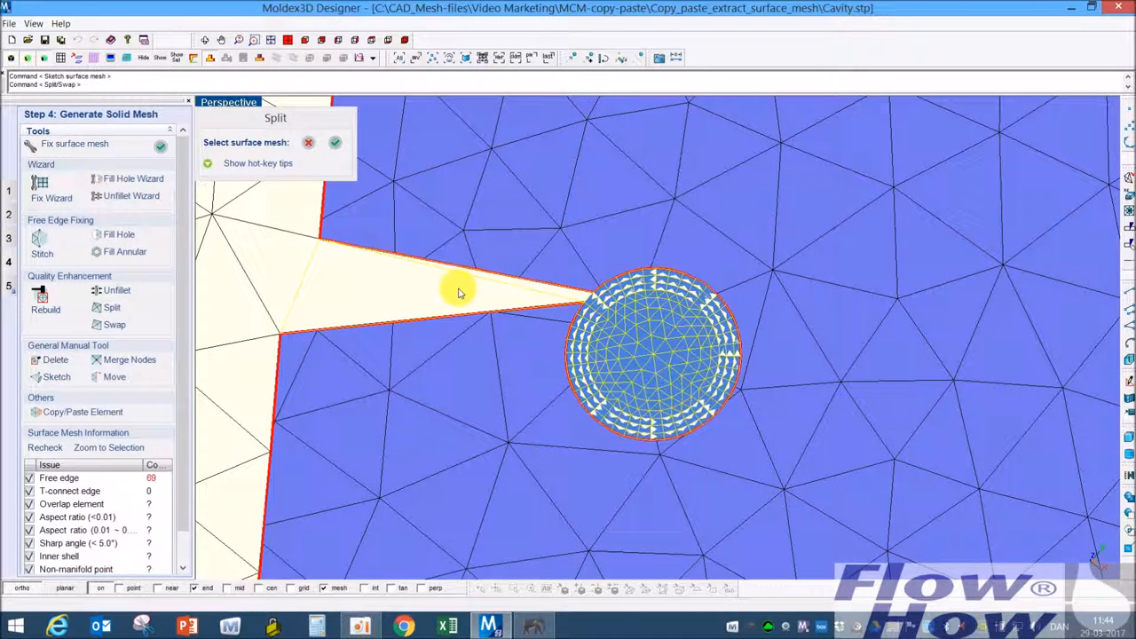
Split the long bridging triangle at edge centre into a fan of slender triangles
click(334, 142)
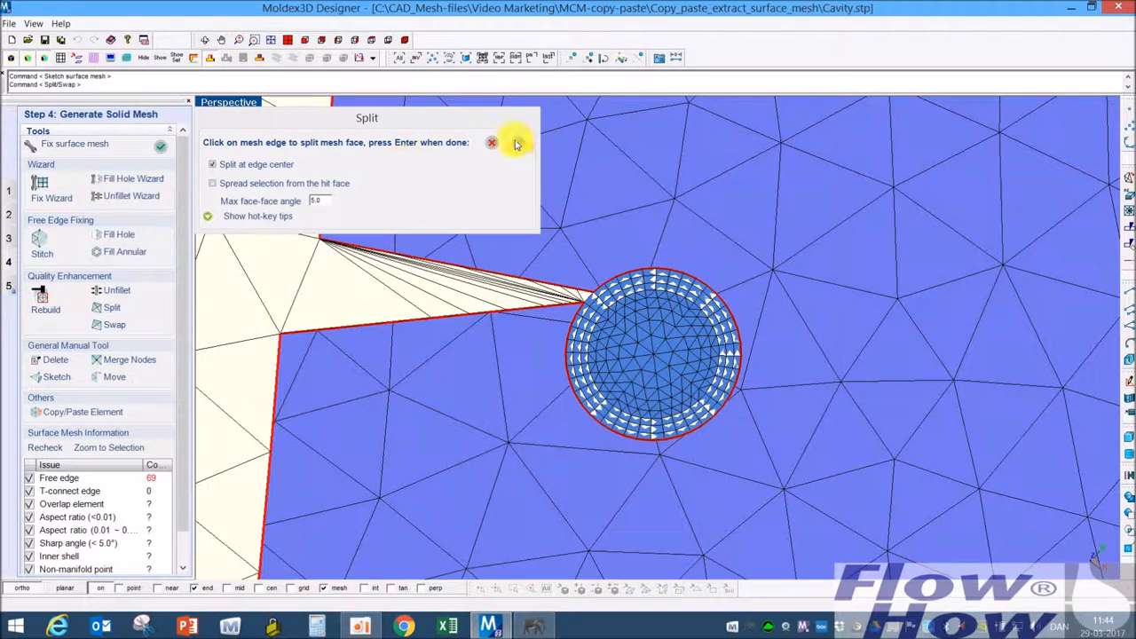
click(491, 142)
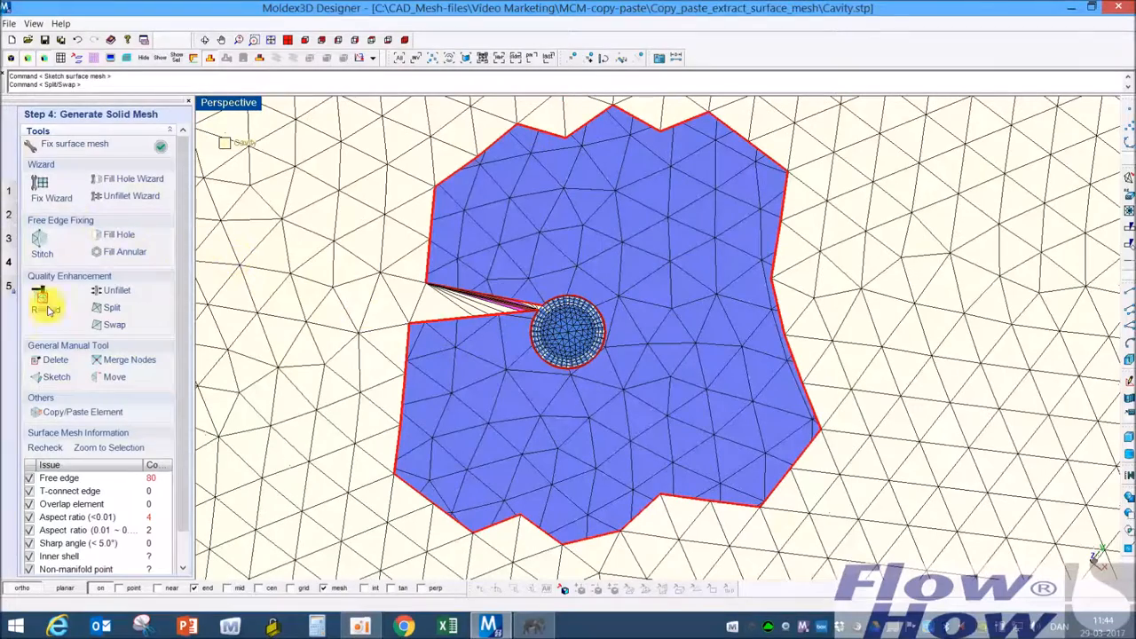
Fill the patch boundary loop, then delete the faulty wedge triangles beside the gate
click(118, 234)
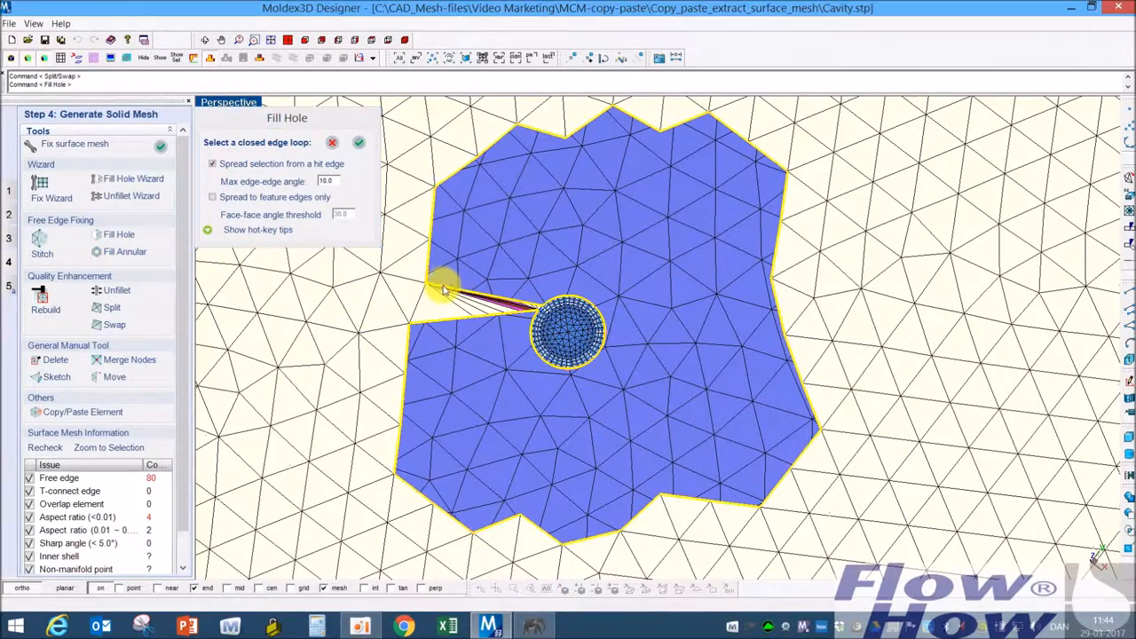
click(359, 142)
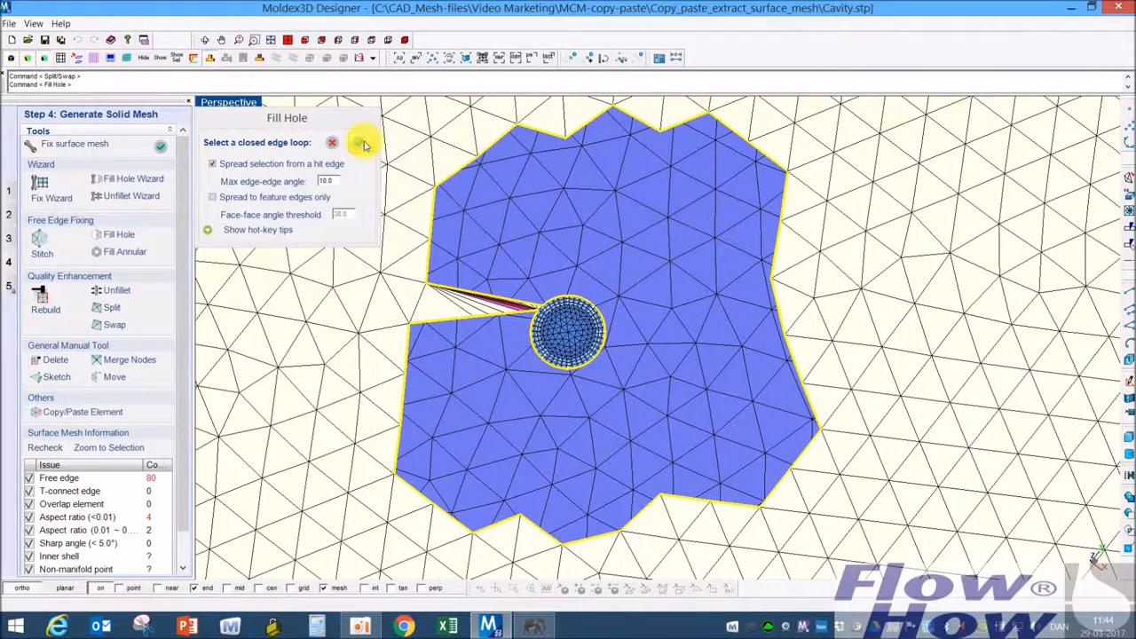
click(358, 142)
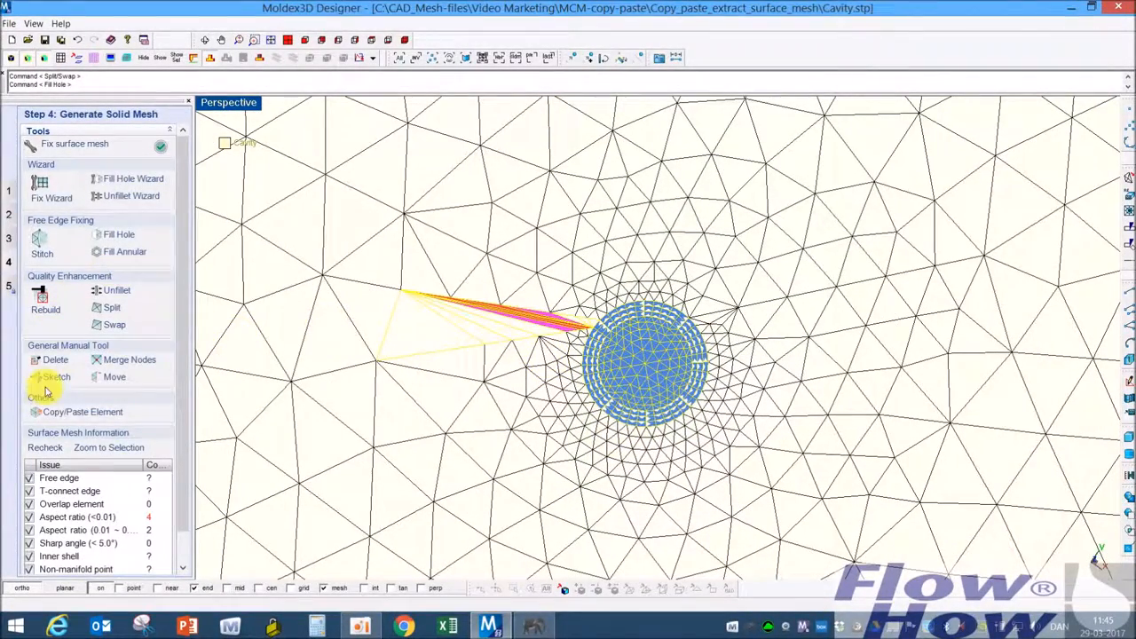
click(55, 358)
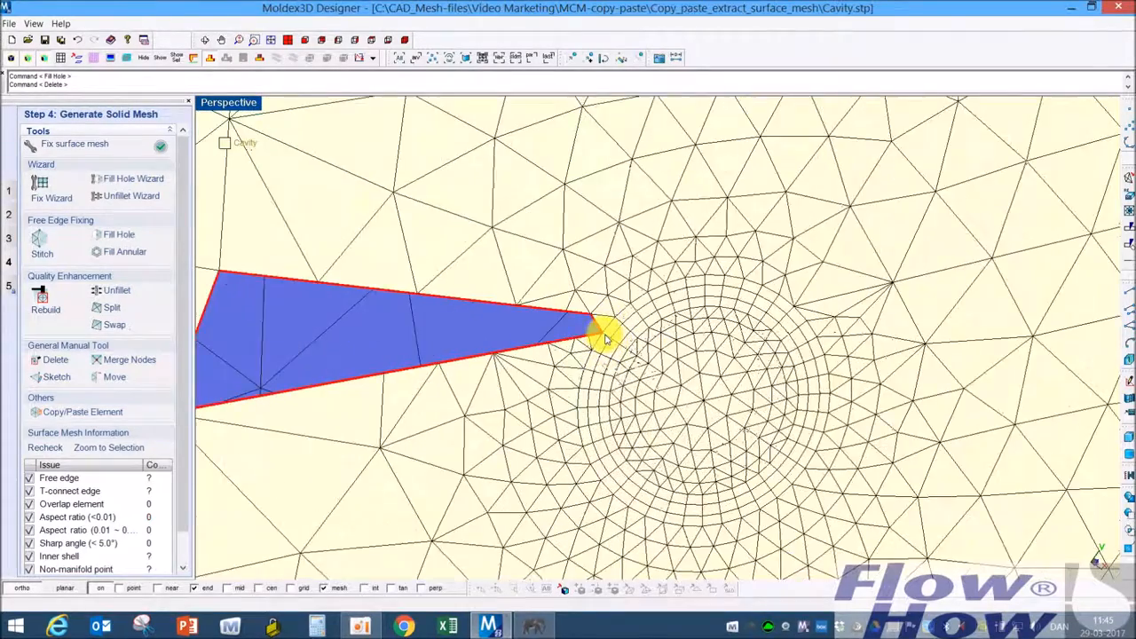
Fill the remaining wedge-shaped hole so the cavity surface mesh is closed
click(119, 234)
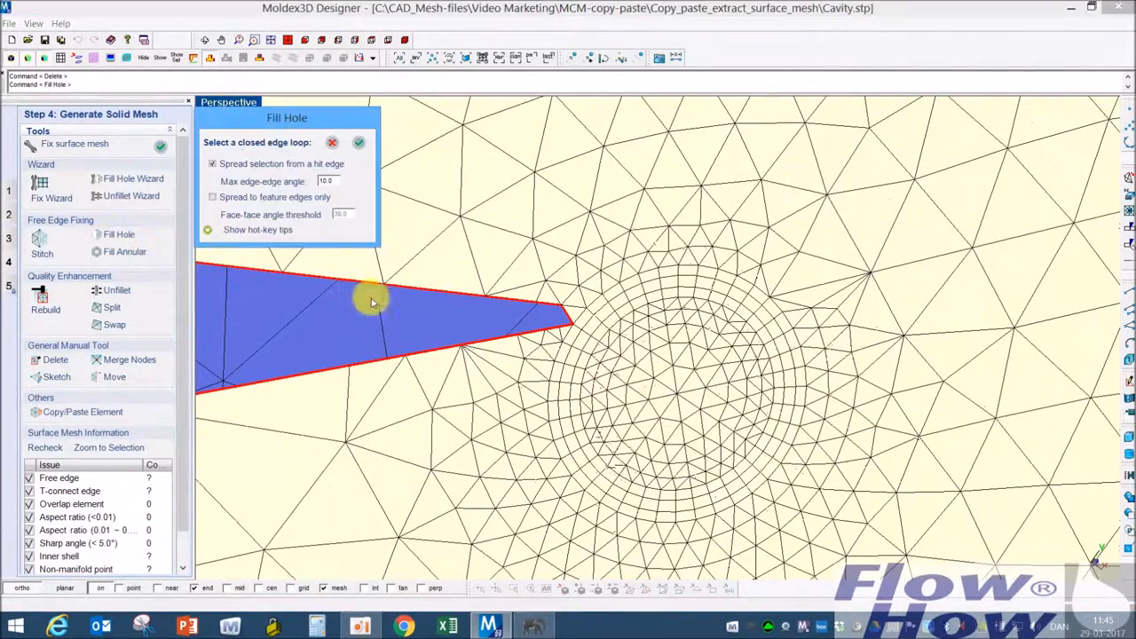
click(358, 142)
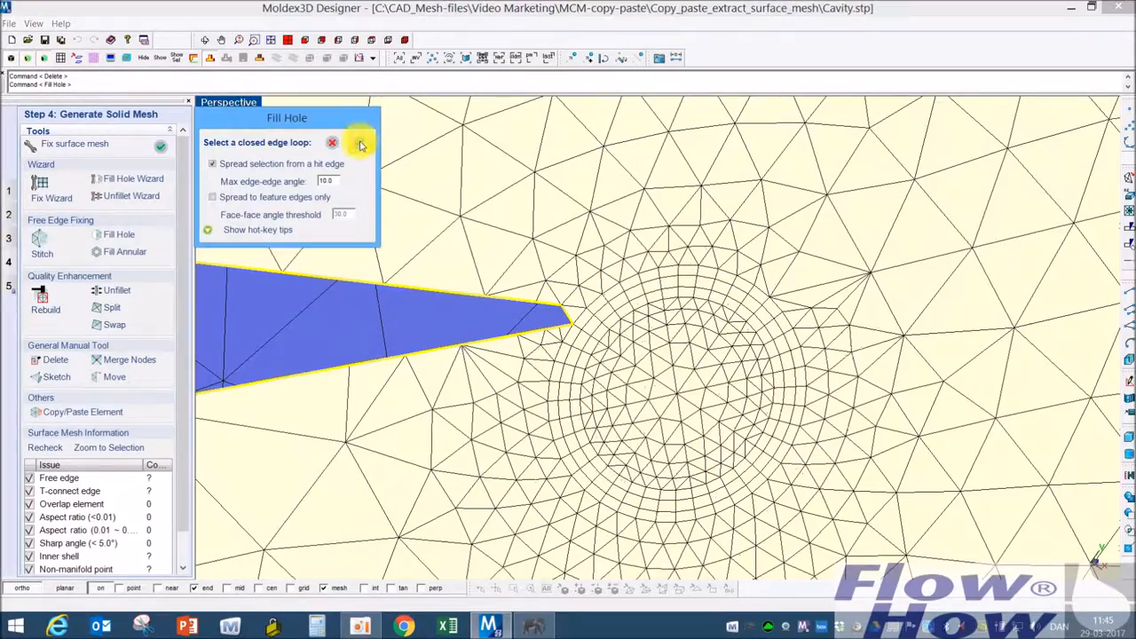
click(332, 142)
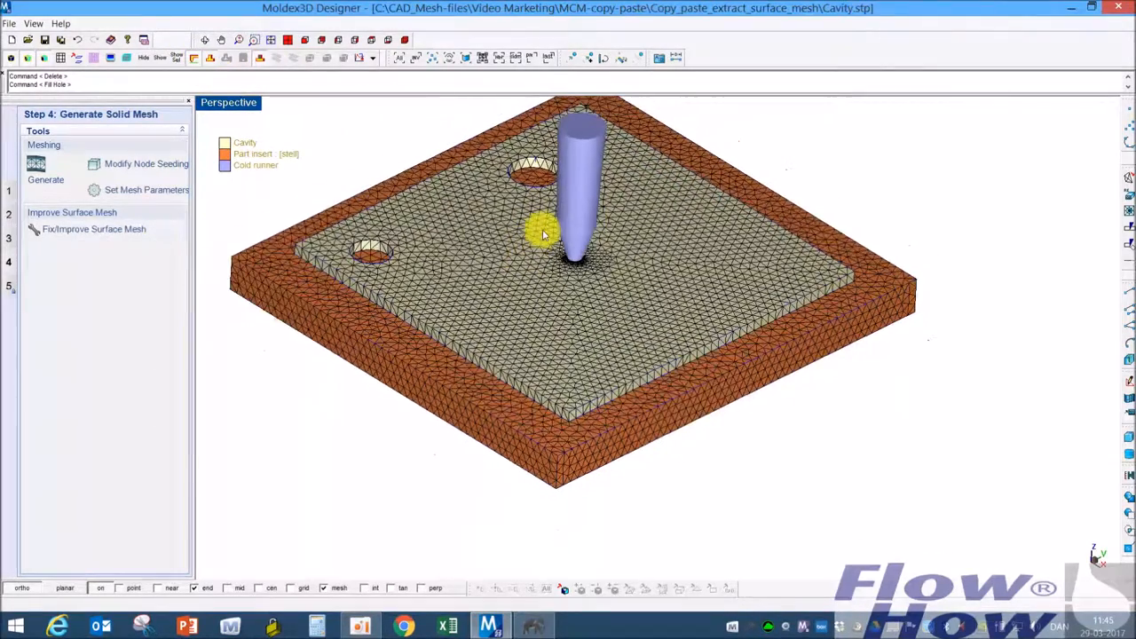
Show melt entrance nodes at the runner tip and bring up the BLM solid mesh generation panel
click(372, 57)
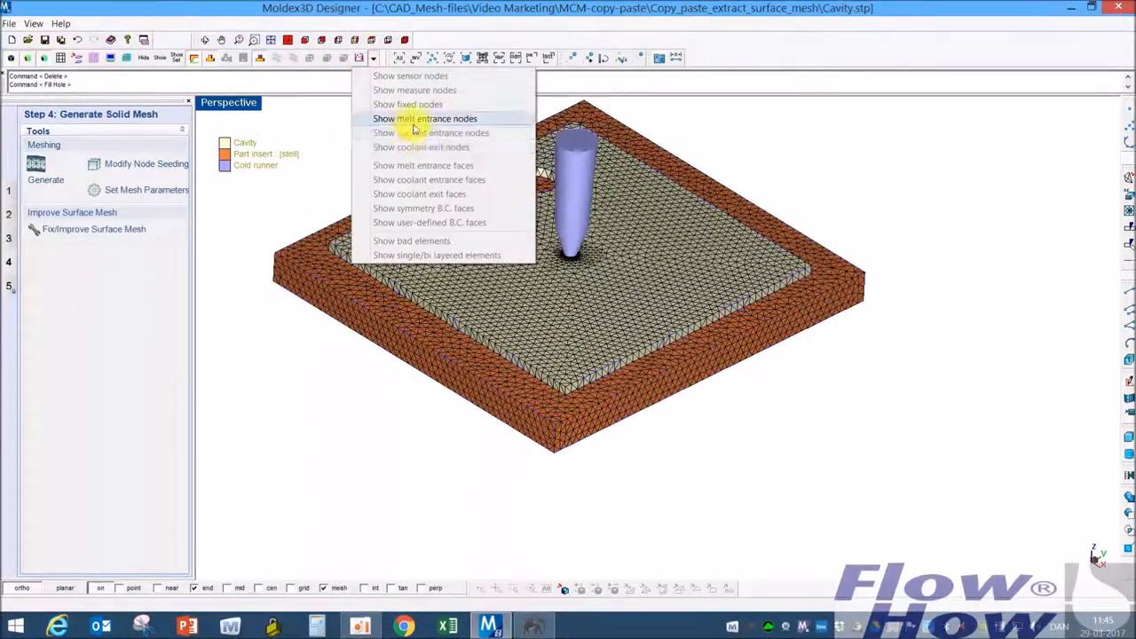
click(426, 117)
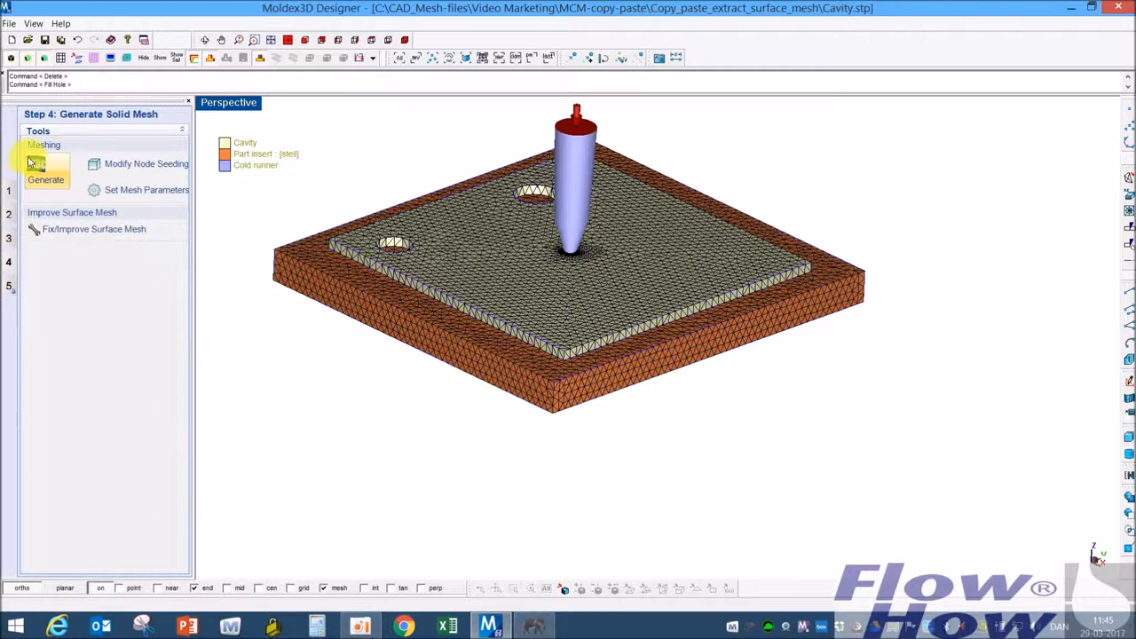
click(46, 180)
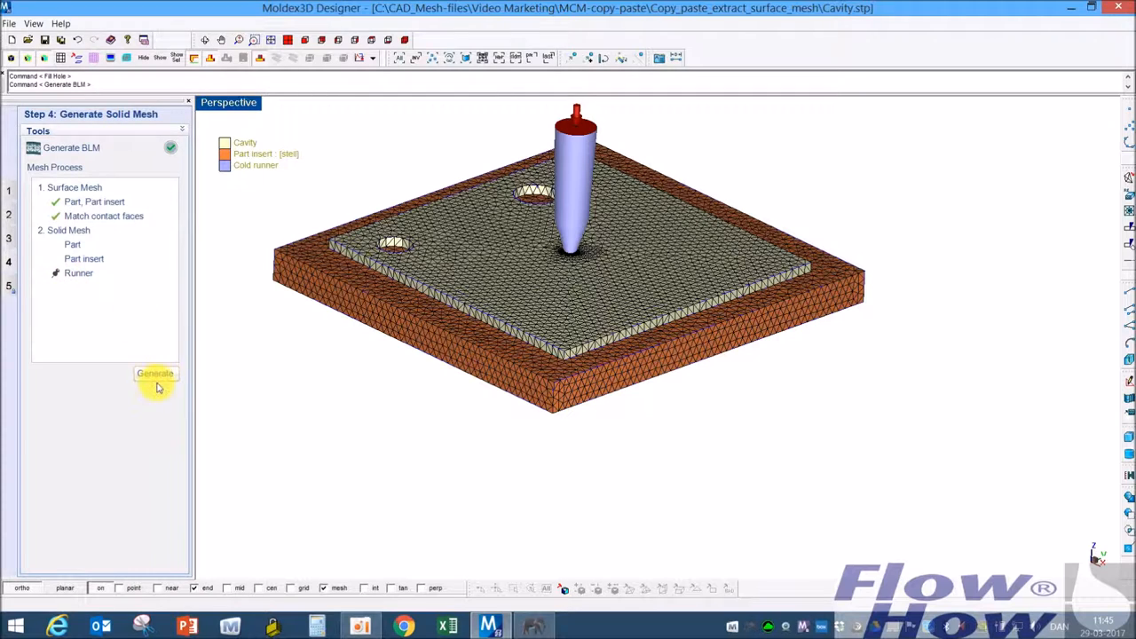
Generate the BLM solid mesh for part, insert and runner through to the Export Mesh Model step
click(156, 373)
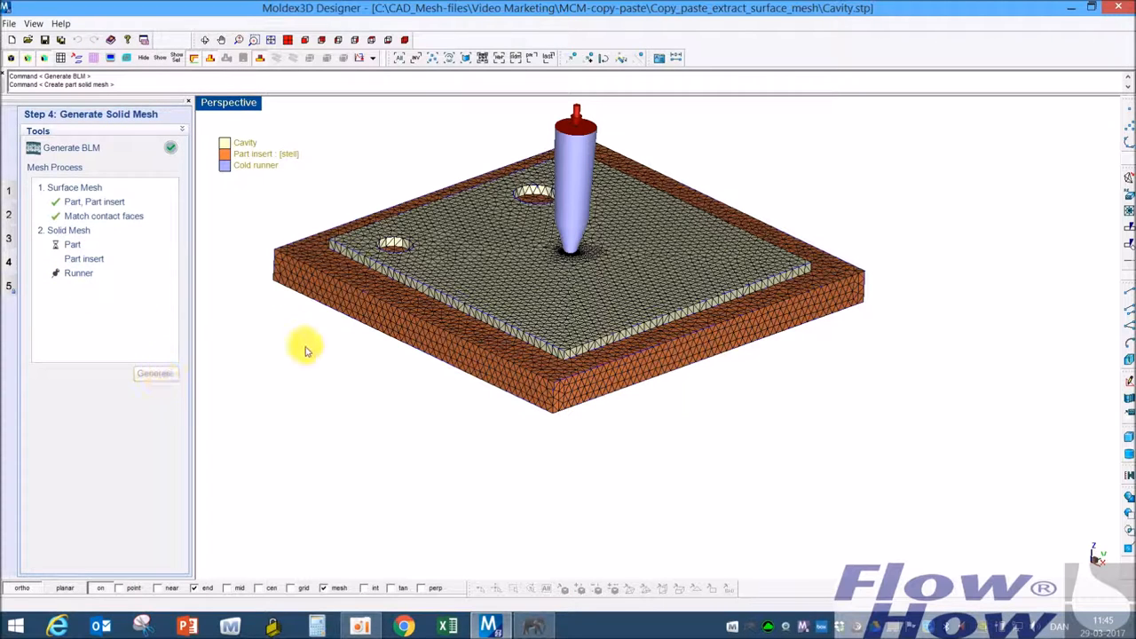
click(156, 373)
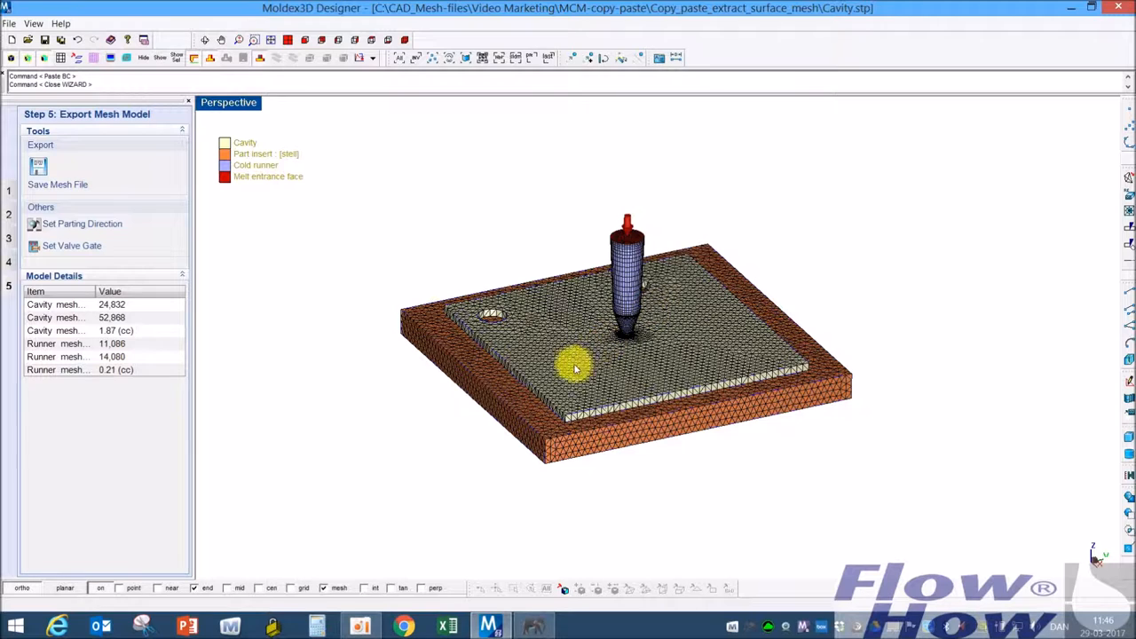
mouse_move(454, 323)
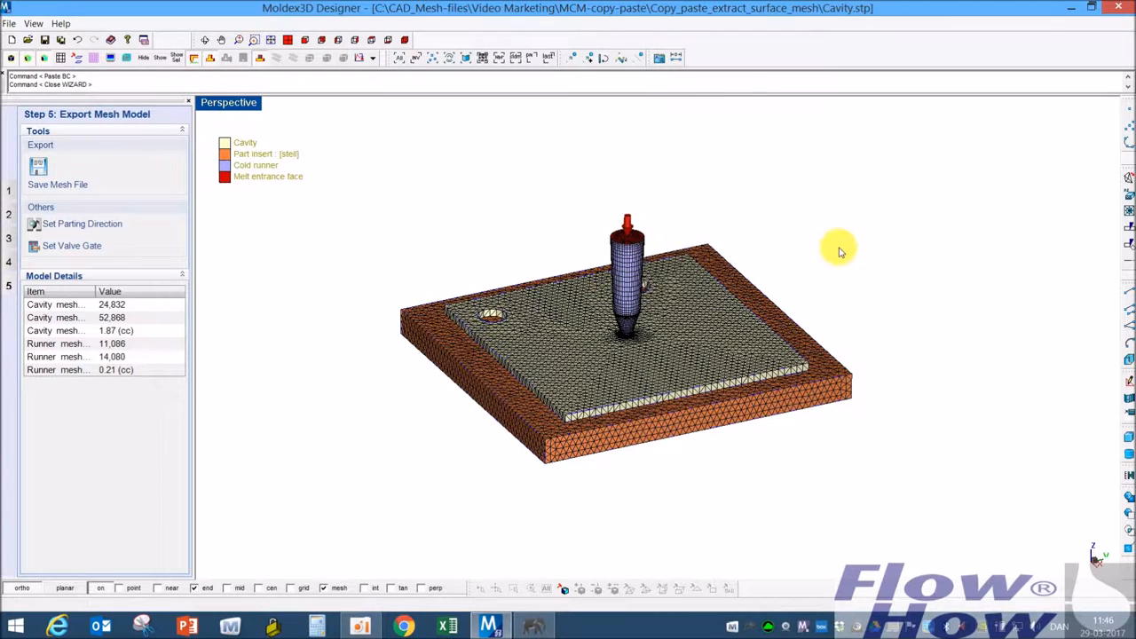
mouse_move(800, 284)
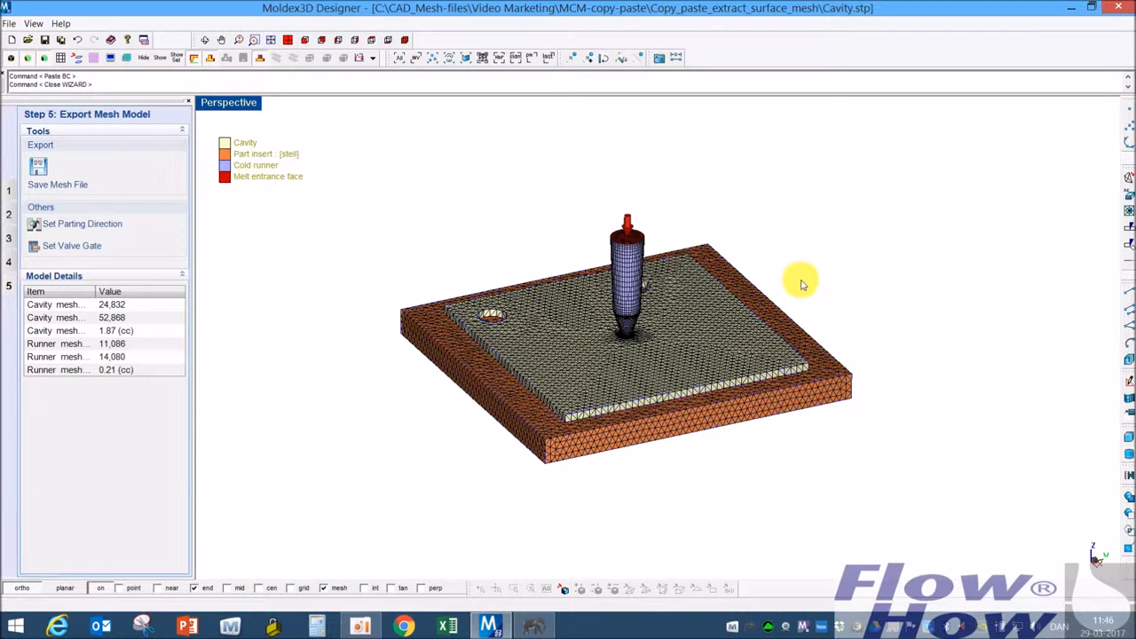